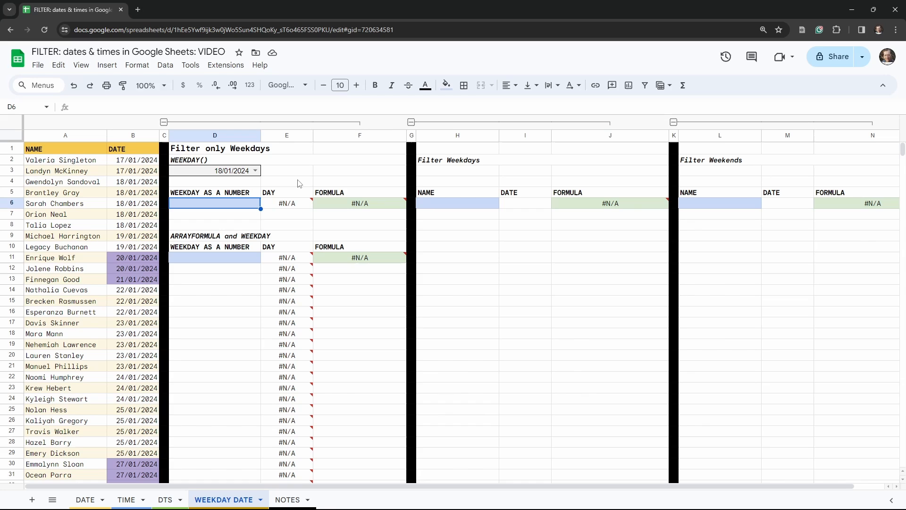
Inspect the names and dates in the source list, including a purple-shaded weekend date
{"action": "left_click", "coordinate": [52, 193]}
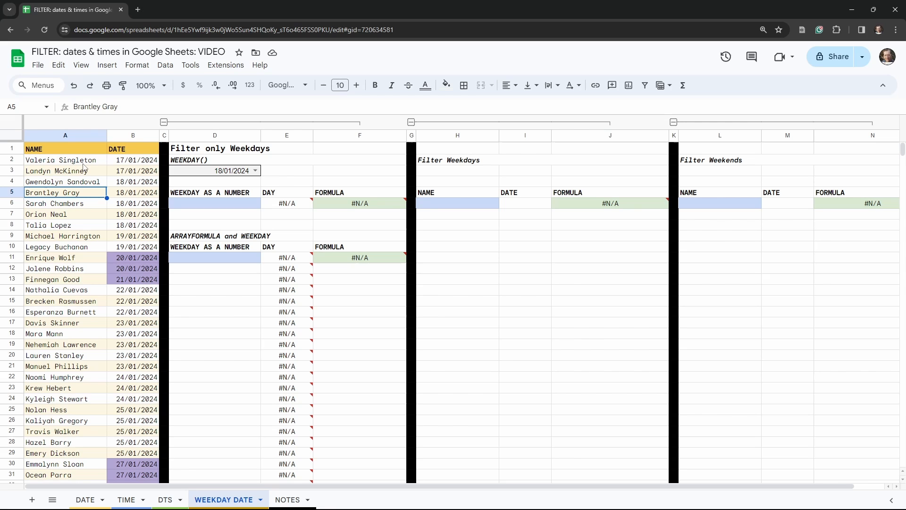
{"action": "left_click", "coordinate": [133, 171]}
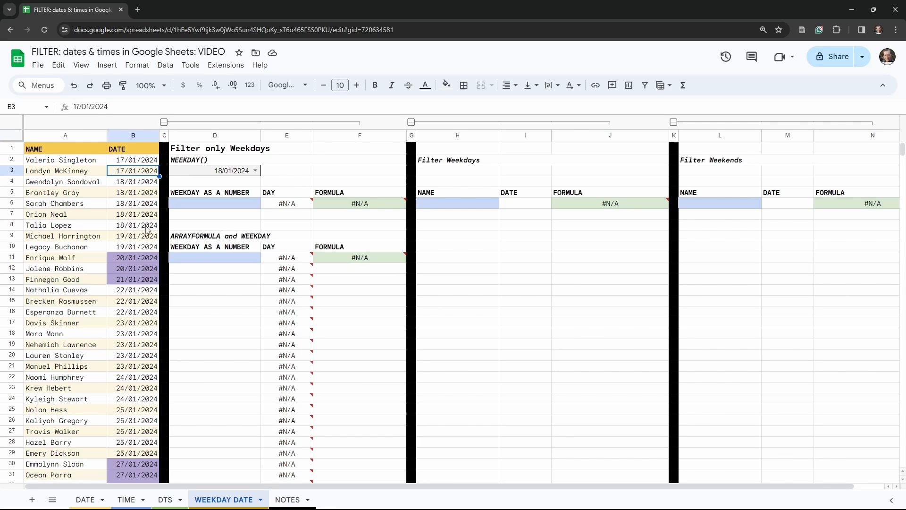
{"action": "left_click", "coordinate": [133, 268]}
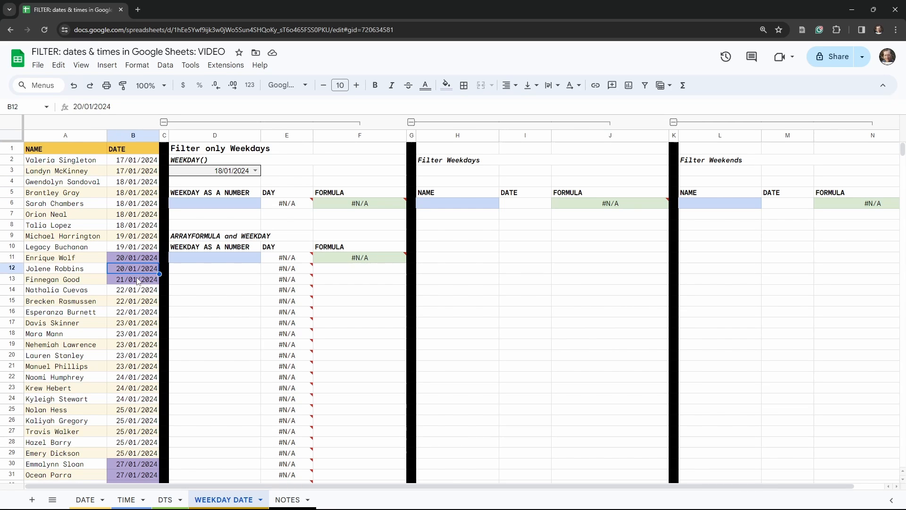
{"action": "scroll", "scroll_direction": "down", "scroll_amount": 3}
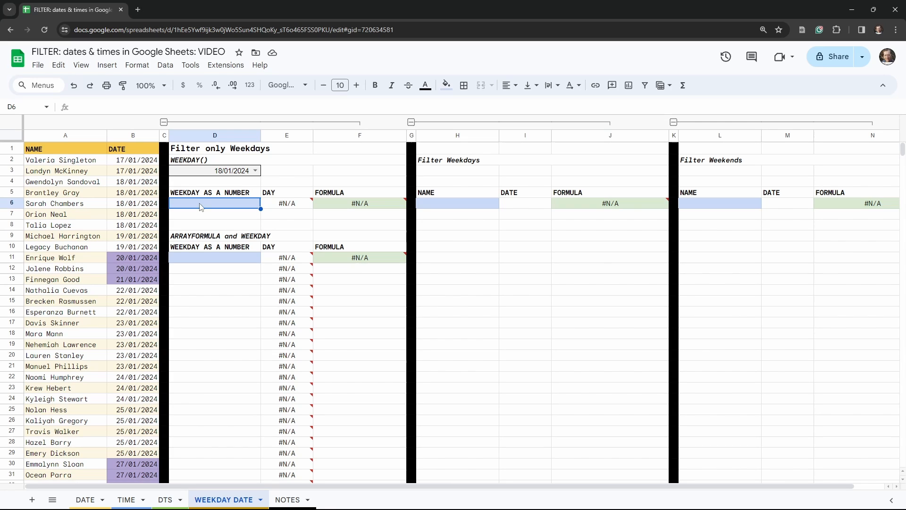
{"action": "mouse_move", "coordinate": [330, 300]}
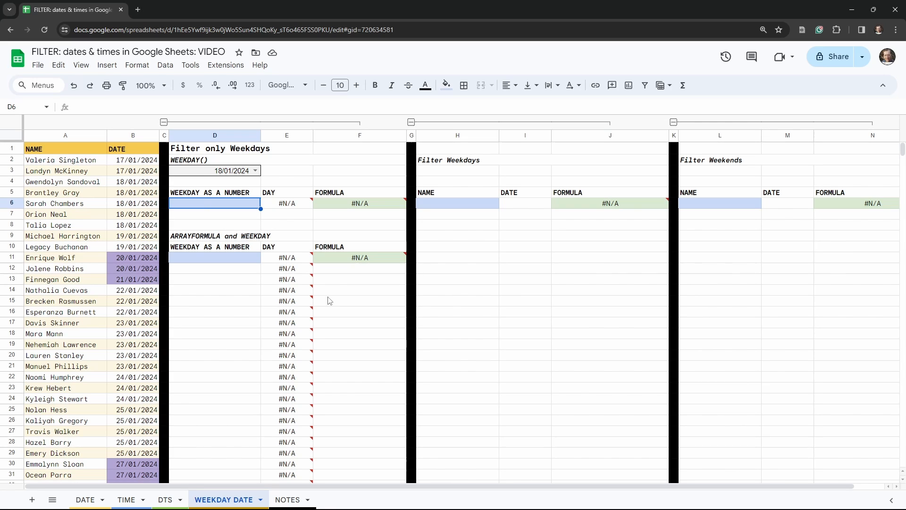
{"action": "mouse_move", "coordinate": [331, 281]}
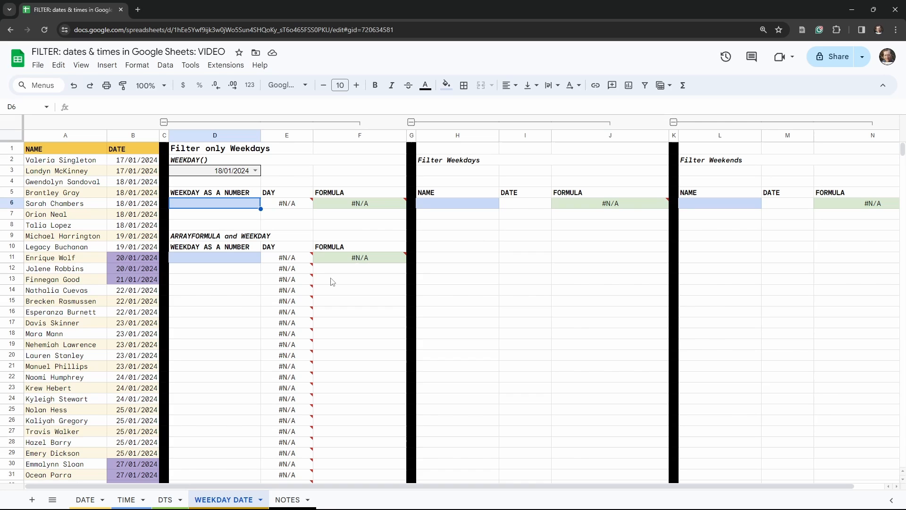
Start =WEEKDAY( in cell D6 from the function suggestion
{"action": "type", "text": "=WE"}
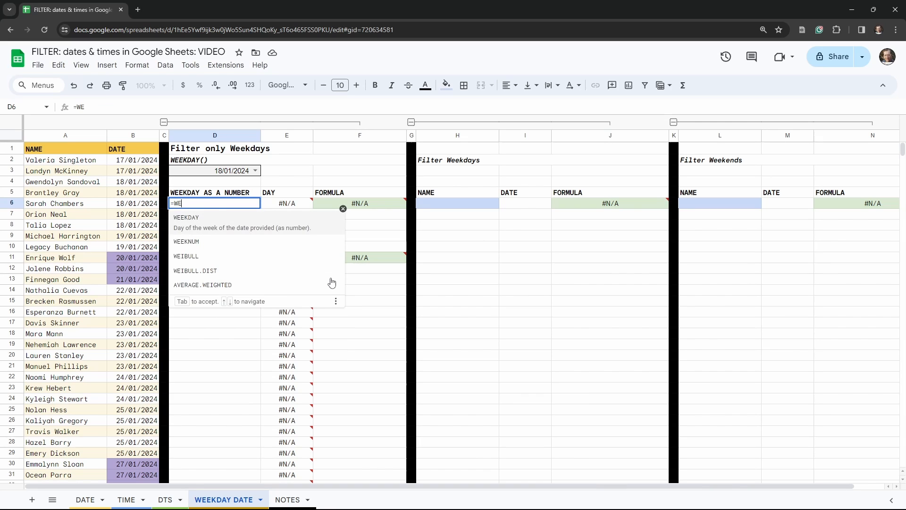
{"action": "left_click", "coordinate": [186, 218]}
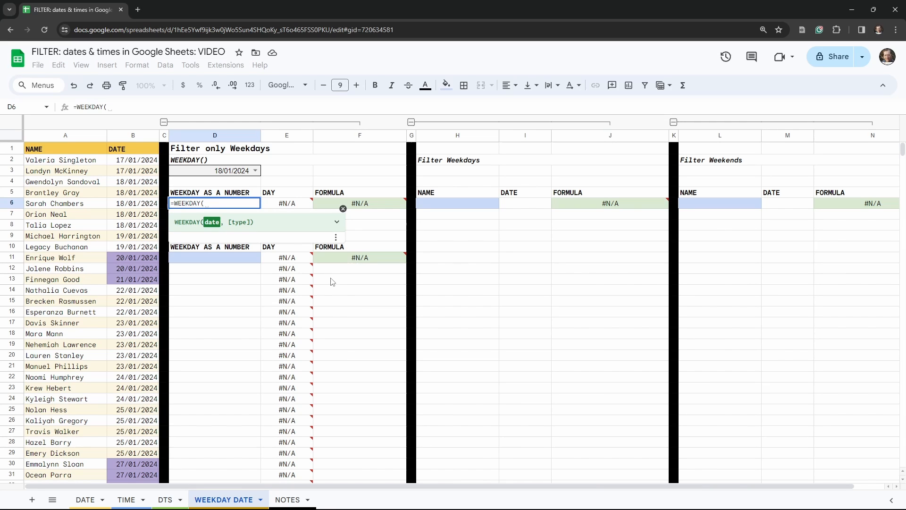
{"action": "mouse_move", "coordinate": [333, 281]}
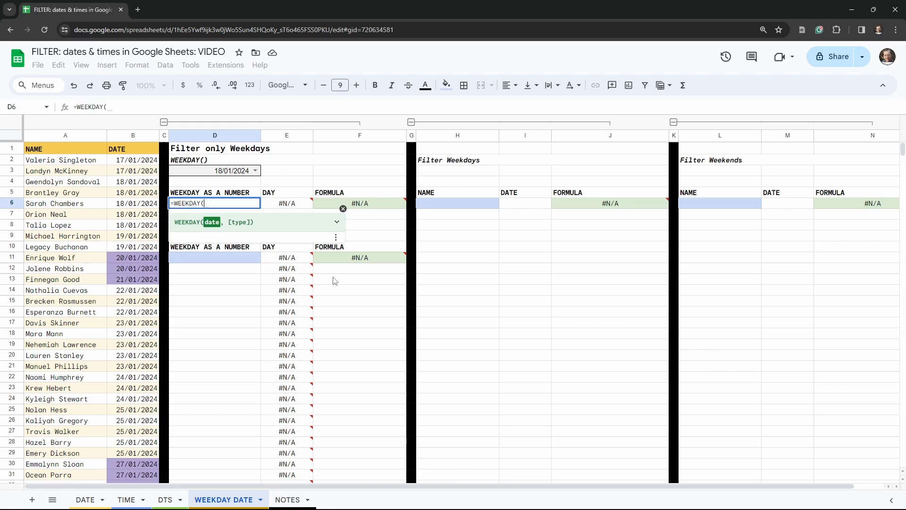
{"action": "mouse_move", "coordinate": [233, 176]}
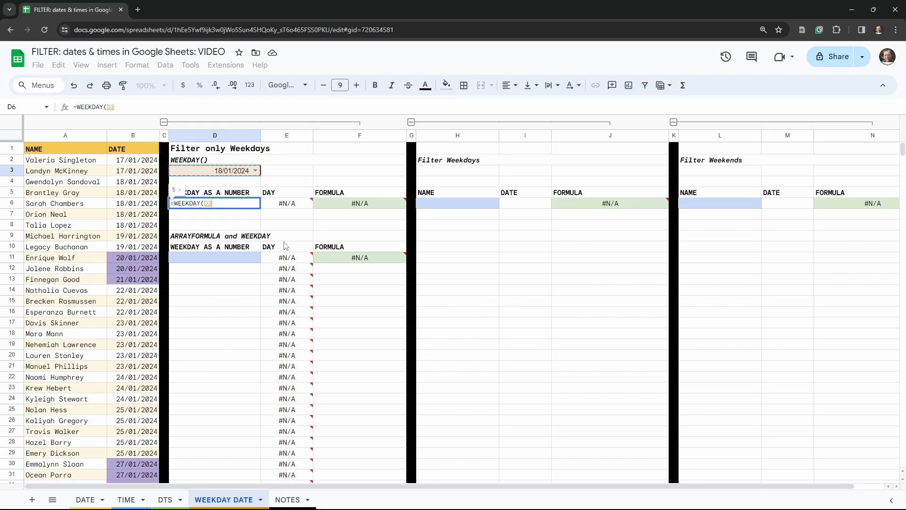
{"action": "mouse_move", "coordinate": [818, 446]}
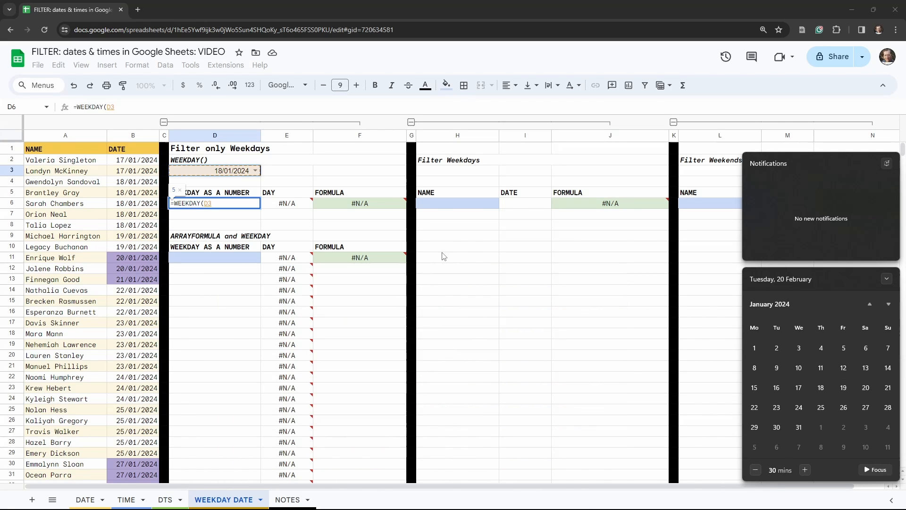
{"action": "mouse_move", "coordinate": [853, 404]}
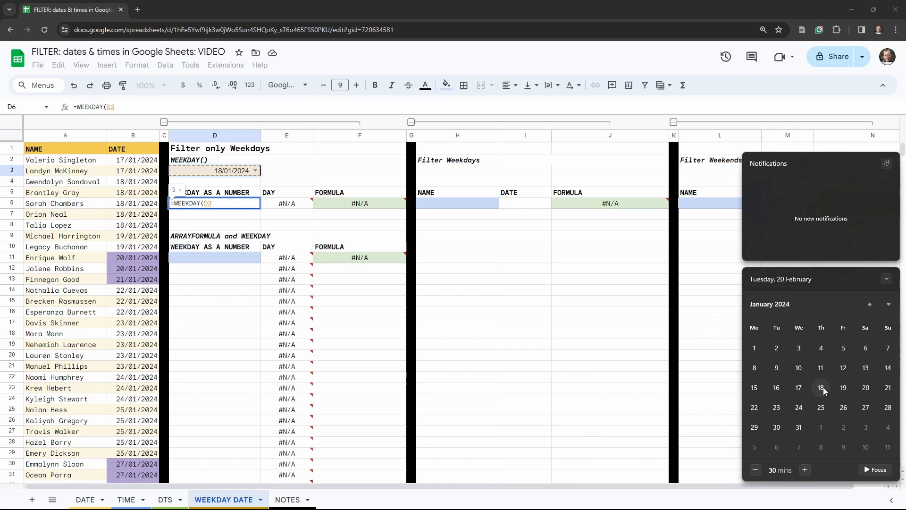
{"action": "mouse_move", "coordinate": [292, 180]}
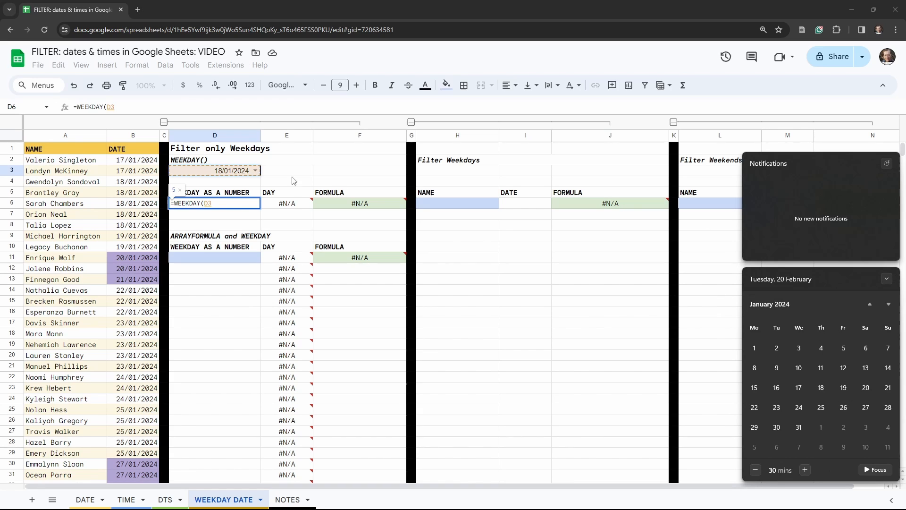
{"action": "mouse_move", "coordinate": [188, 196]}
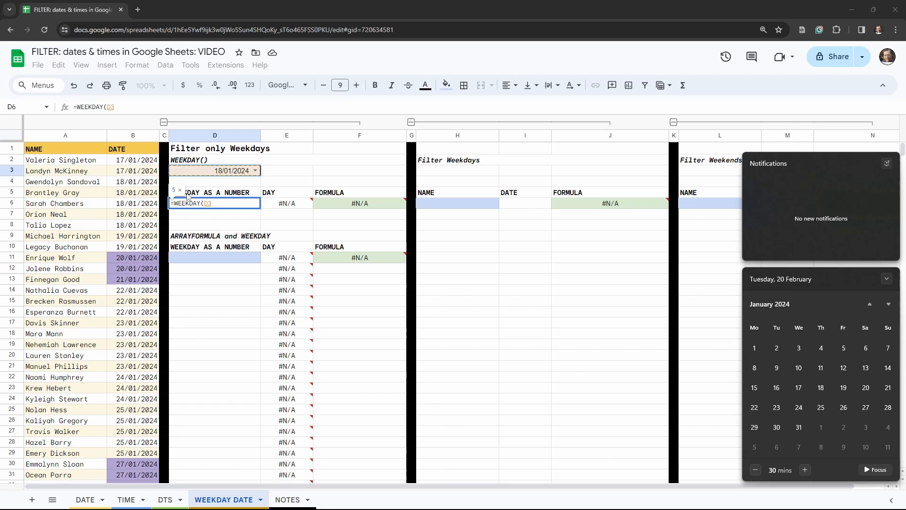
{"action": "mouse_move", "coordinate": [837, 403]}
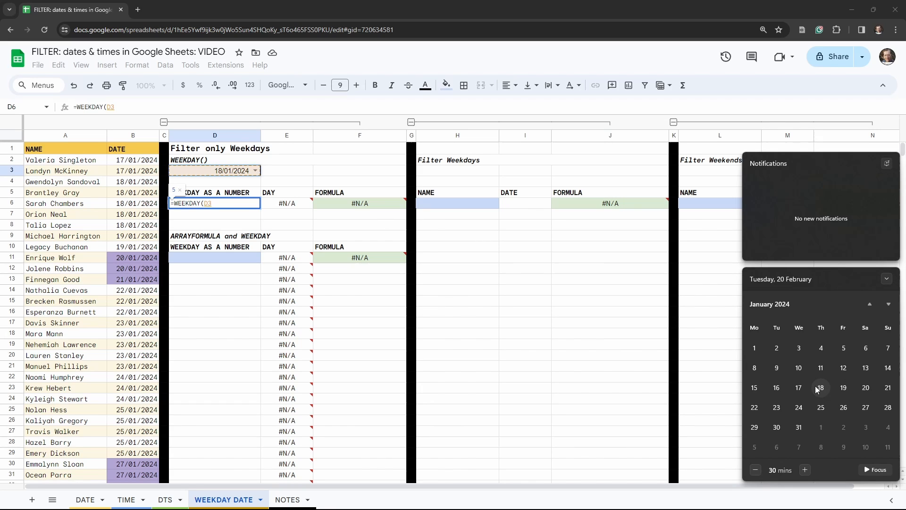
{"action": "mouse_move", "coordinate": [888, 368]}
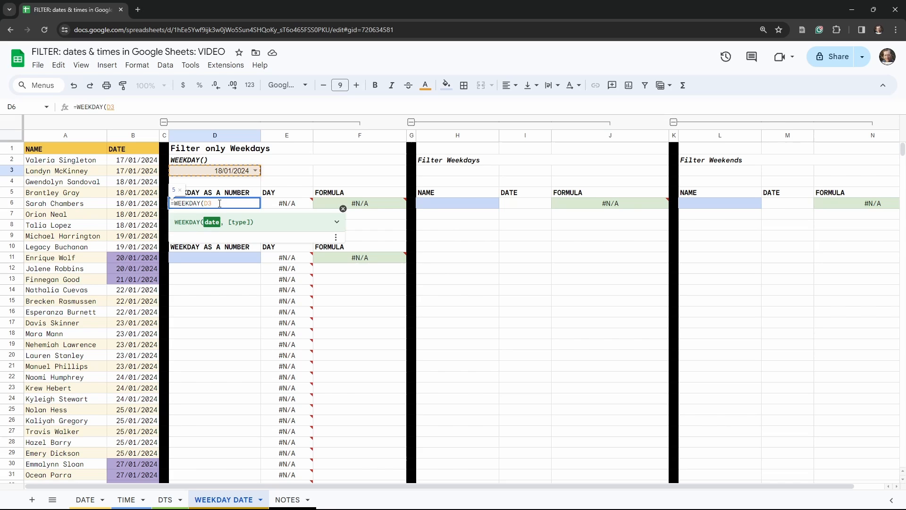
Add the numbering-type argument 2 so the formula reads WEEKDAY(D3,2)
{"action": "type", "text": ","}
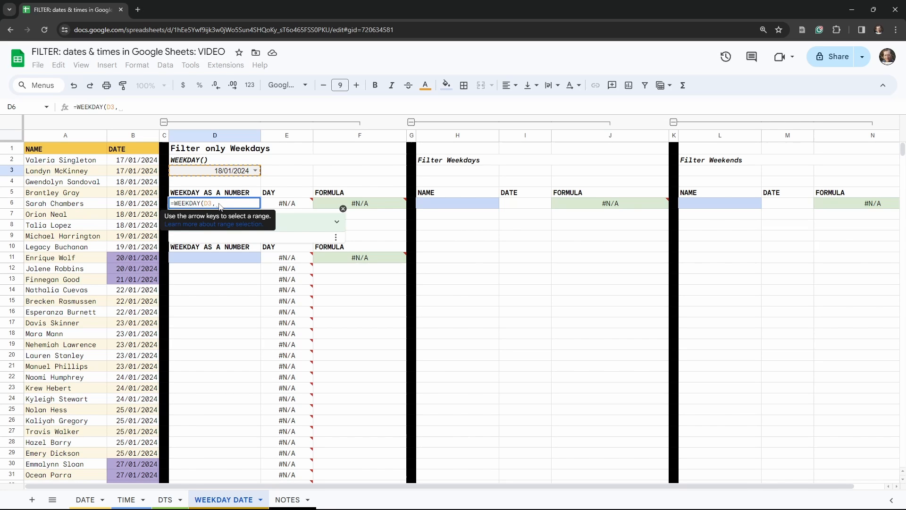
{"action": "left_click", "coordinate": [336, 222]}
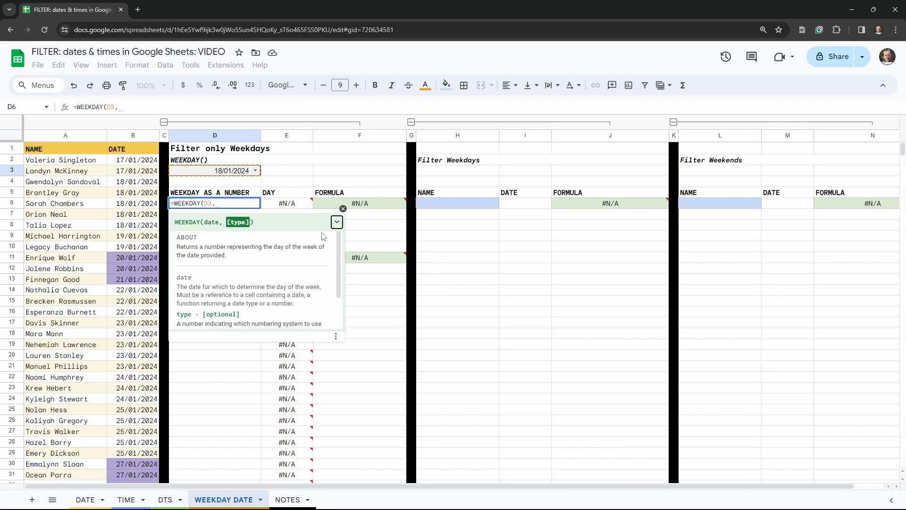
{"action": "left_click", "coordinate": [336, 221]}
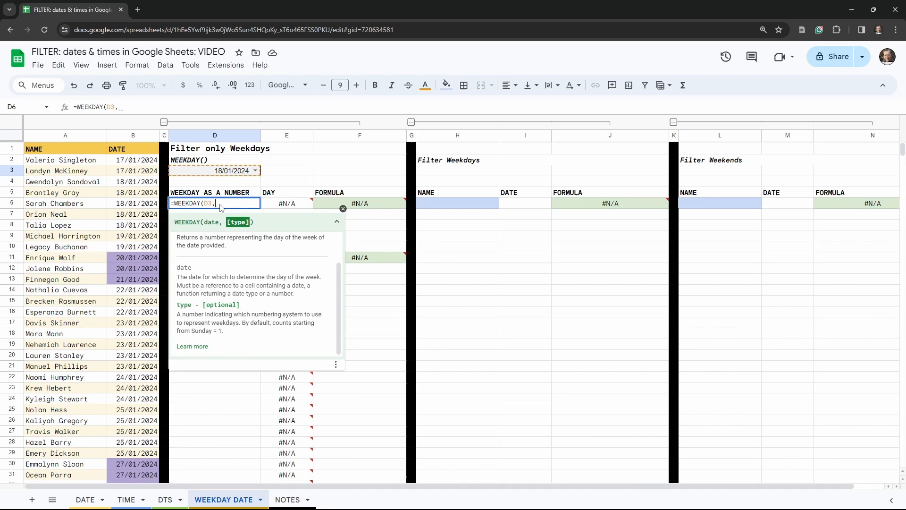
{"action": "type", "text": "2)"}
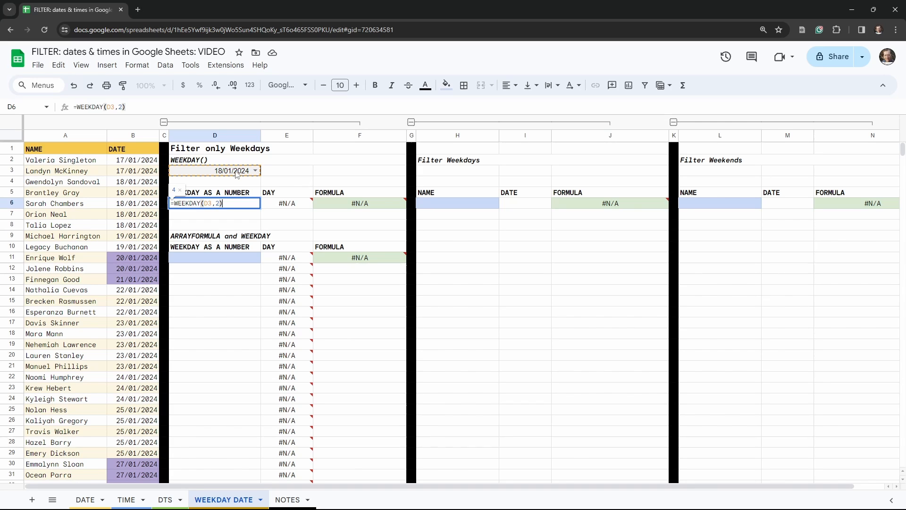
Commit =WEEKDAY(D3,2) and set D3 to 04/02/2024 so it returns 7 and SUN
{"action": "key", "text": "Enter"}
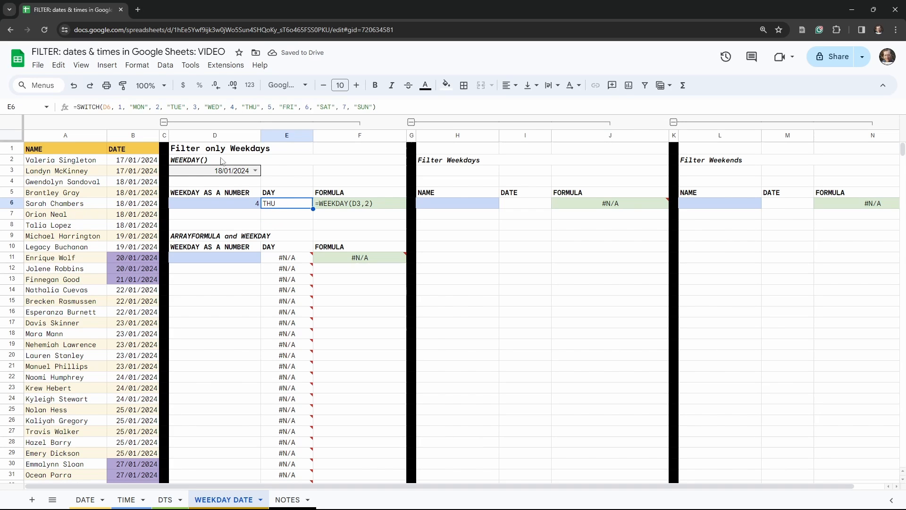
{"action": "mouse_move", "coordinate": [234, 198]}
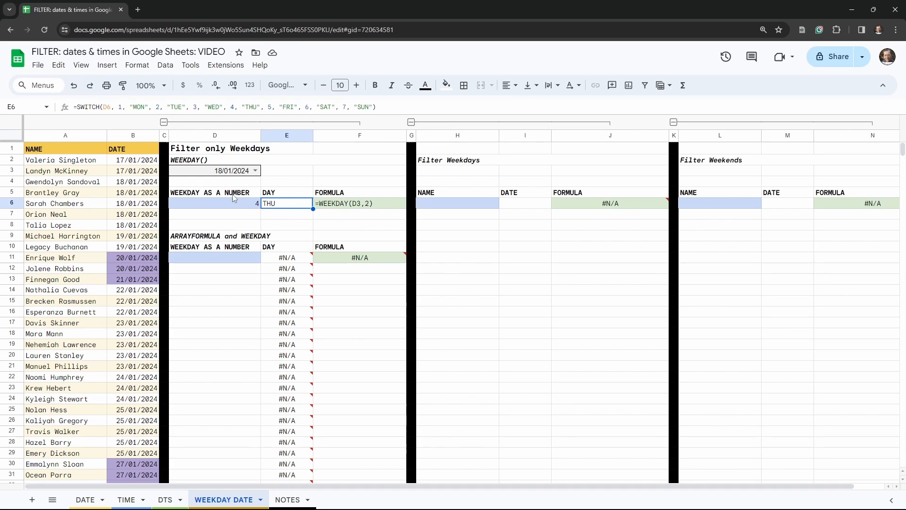
{"action": "mouse_move", "coordinate": [283, 225]}
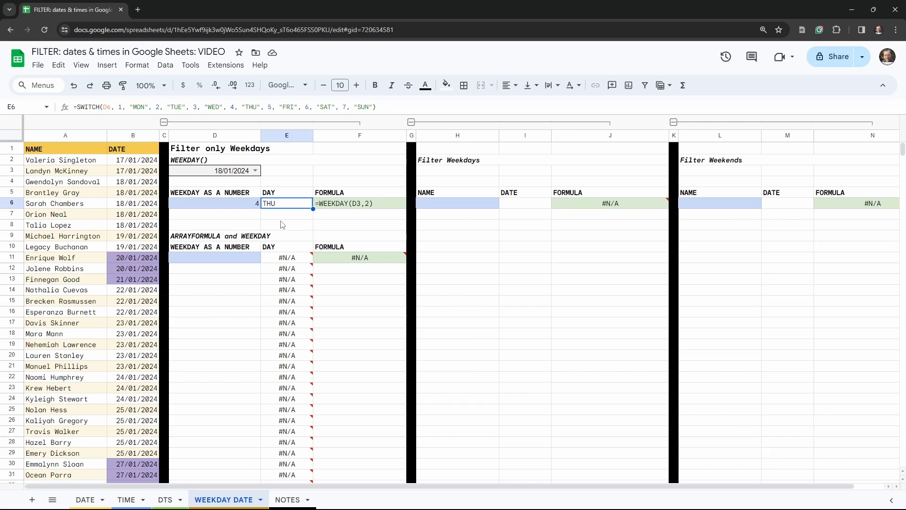
{"action": "left_click", "coordinate": [254, 171]}
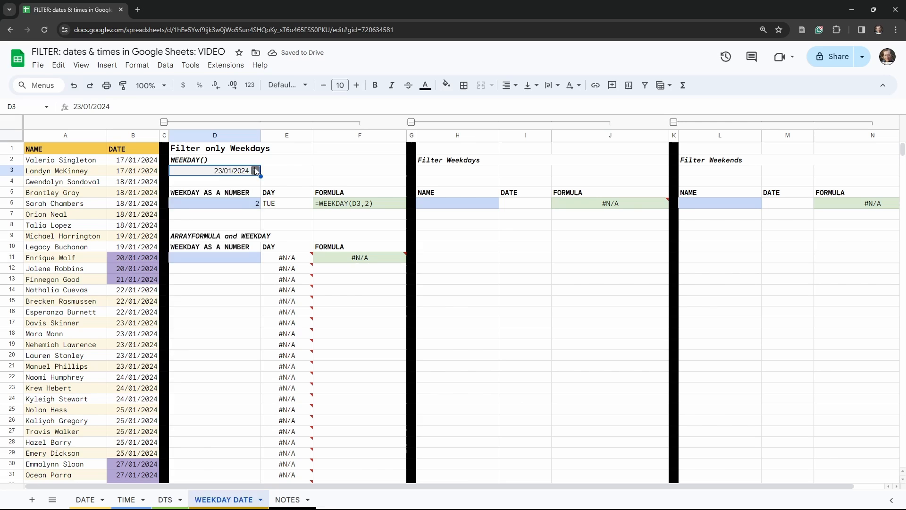
{"action": "type", "text": "27/01/2024"}
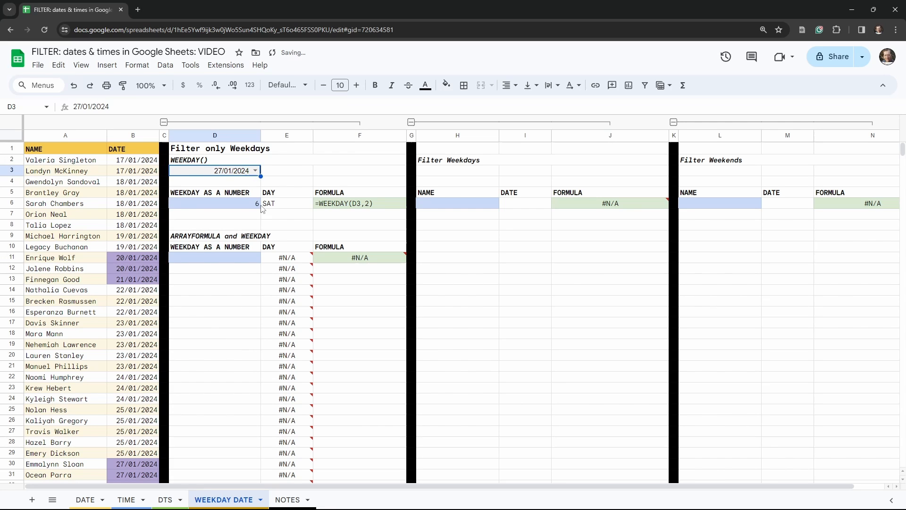
{"action": "left_click", "coordinate": [254, 171]}
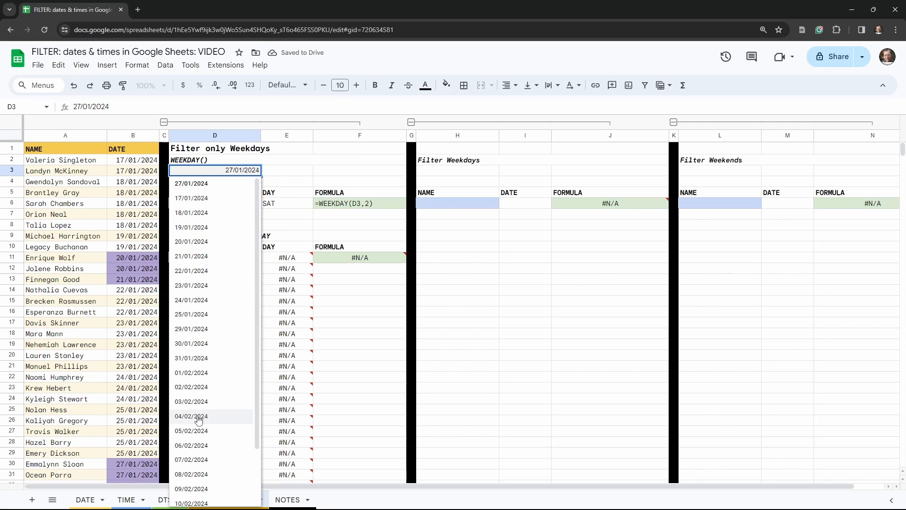
{"action": "left_click", "coordinate": [190, 417]}
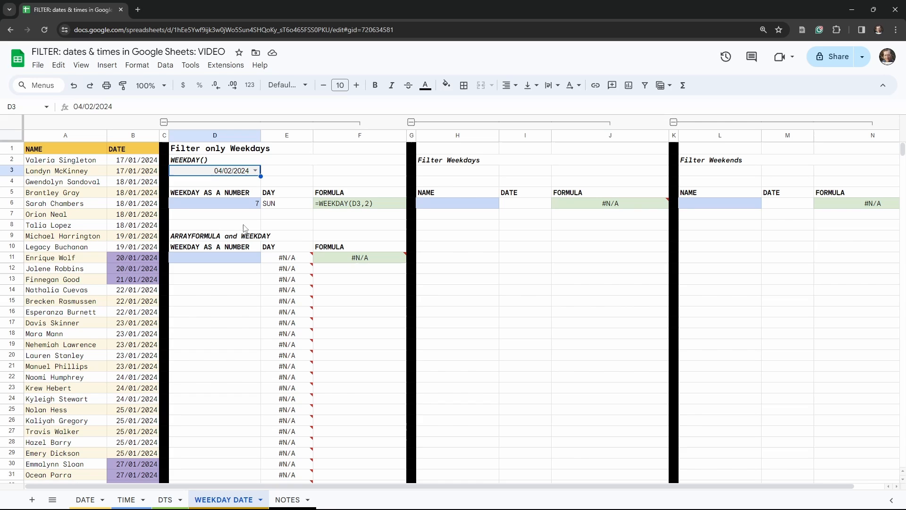
{"action": "left_click", "coordinate": [214, 257]}
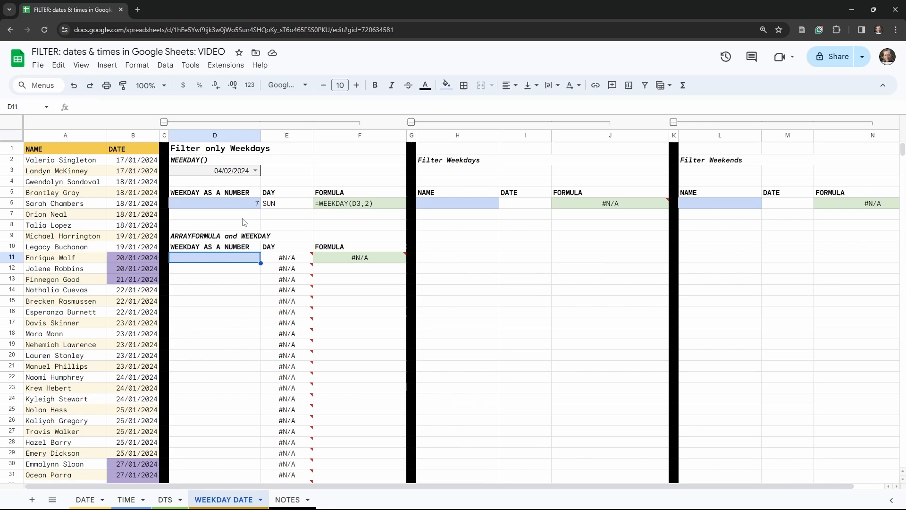
{"action": "left_click", "coordinate": [214, 203]}
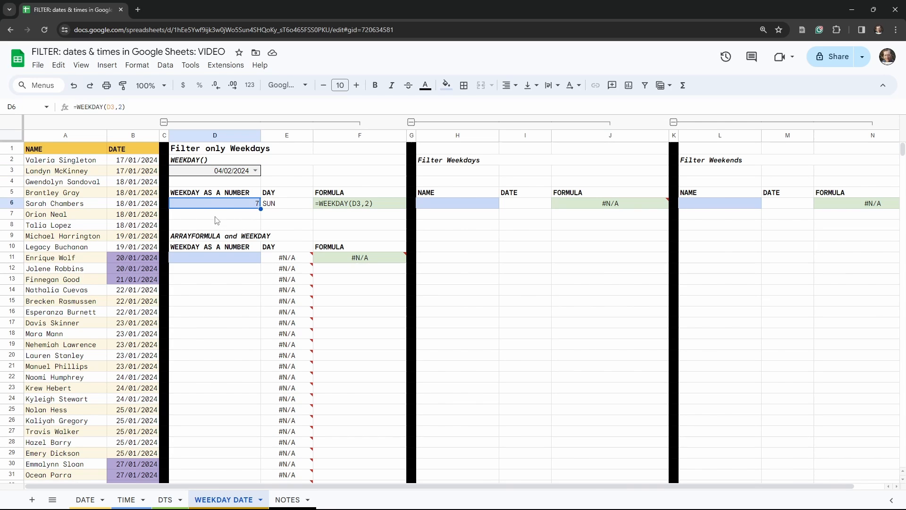
{"action": "left_click", "coordinate": [215, 257]}
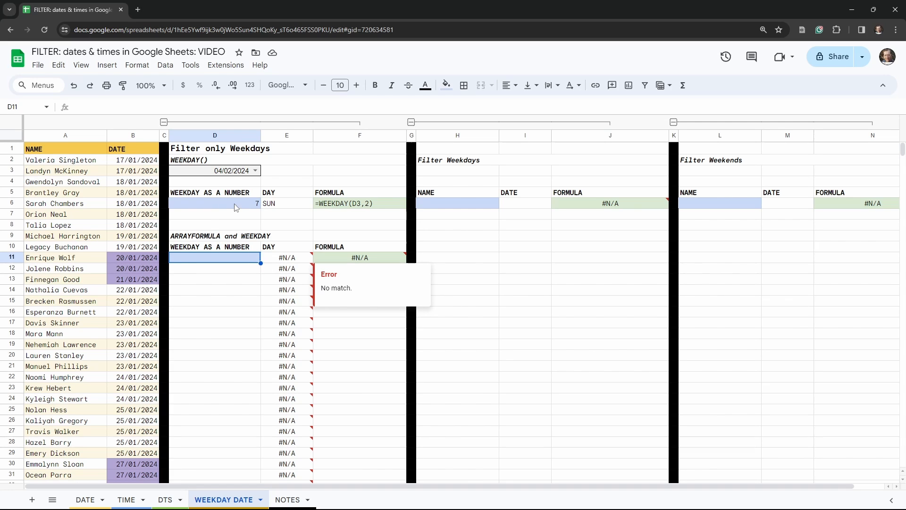
{"action": "left_click", "coordinate": [215, 203]}
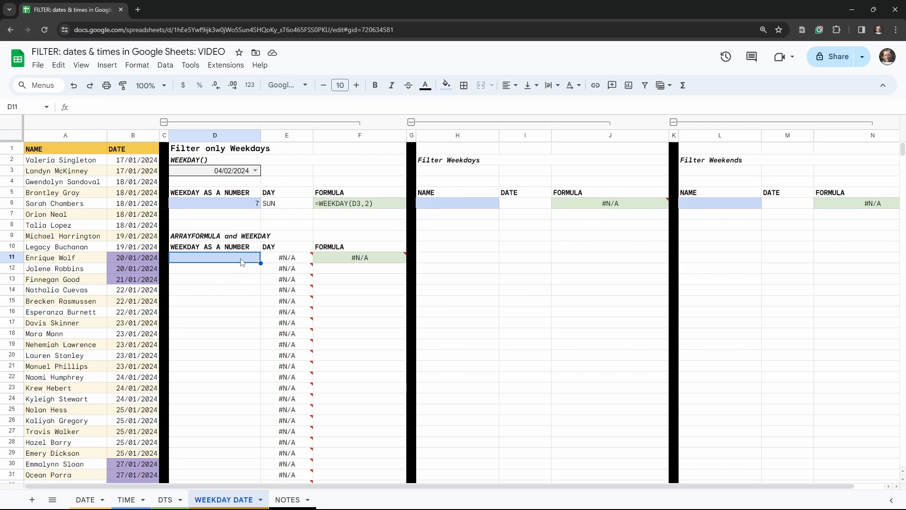
Enter =WEEKDAY(B2:B94) in D11, which returns only 7 and SUN for the first row
{"action": "type", "text": "=W"}
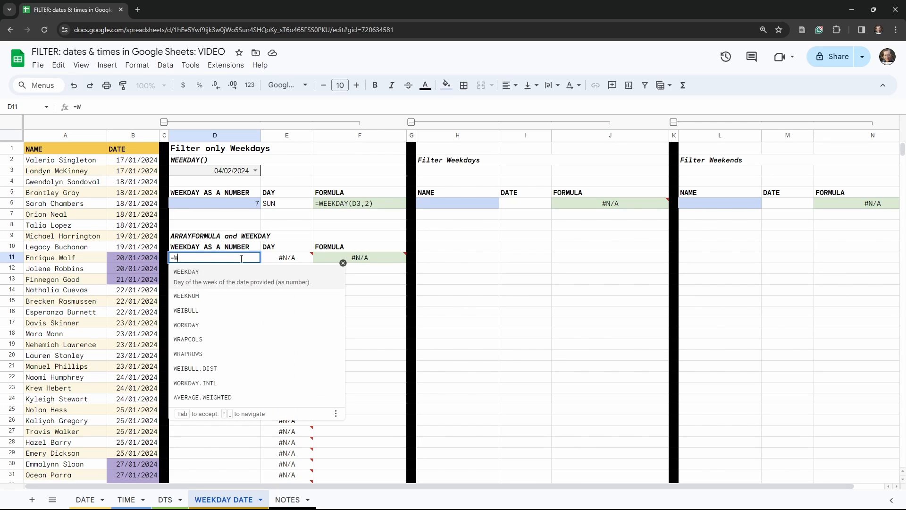
{"action": "type", "text": "EEKD"}
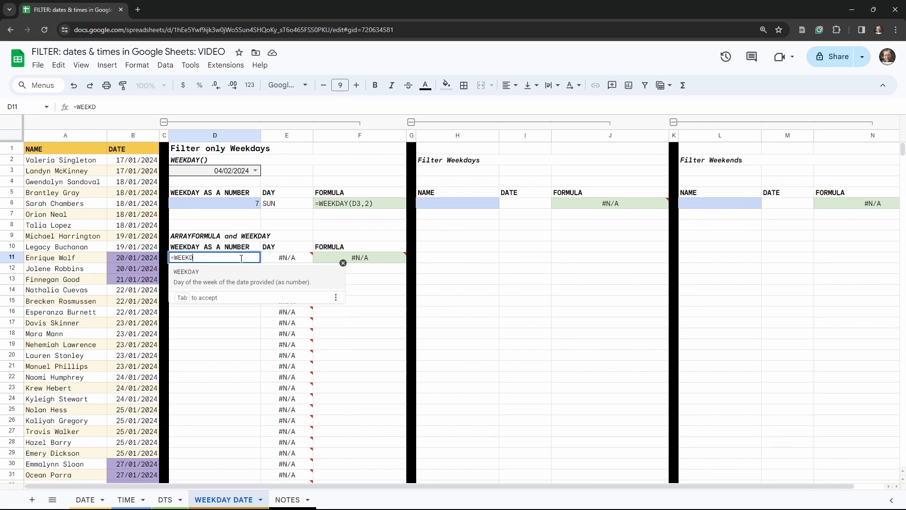
{"action": "type", "text": "AY"}
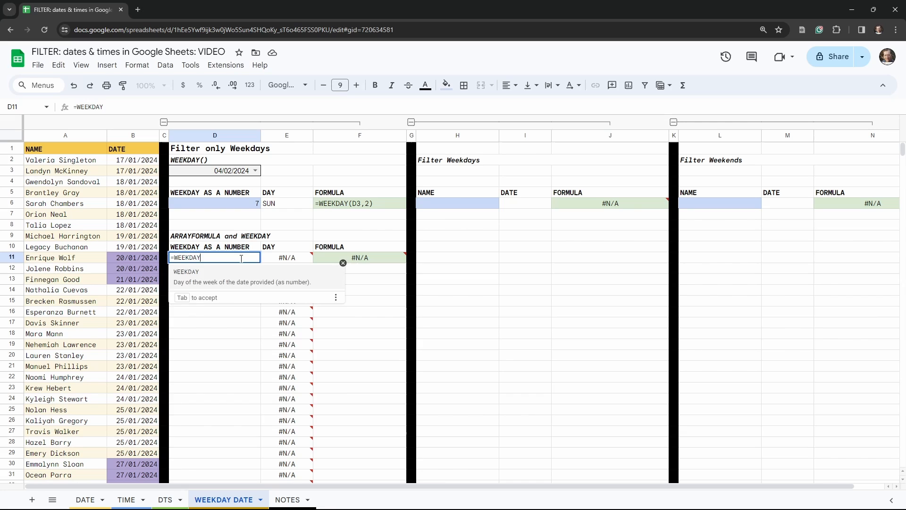
{"action": "type", "text": "("}
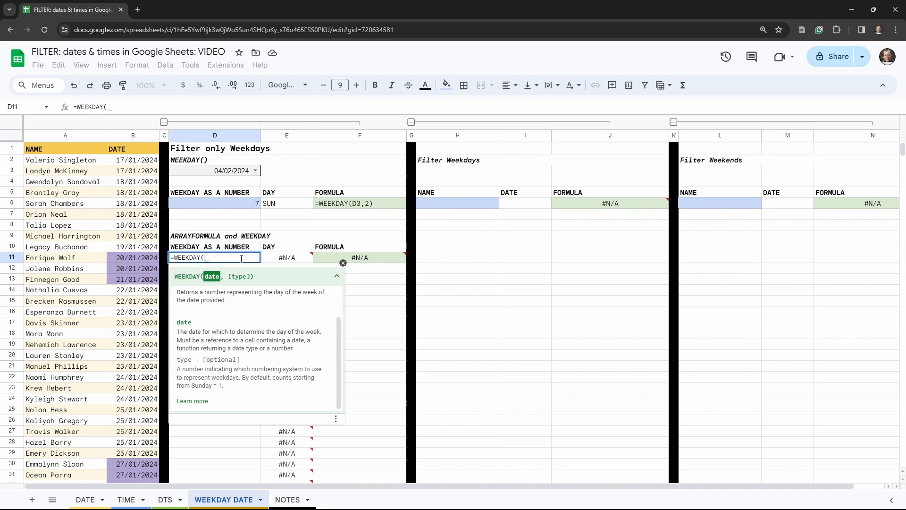
{"action": "type", "text": "b2"}
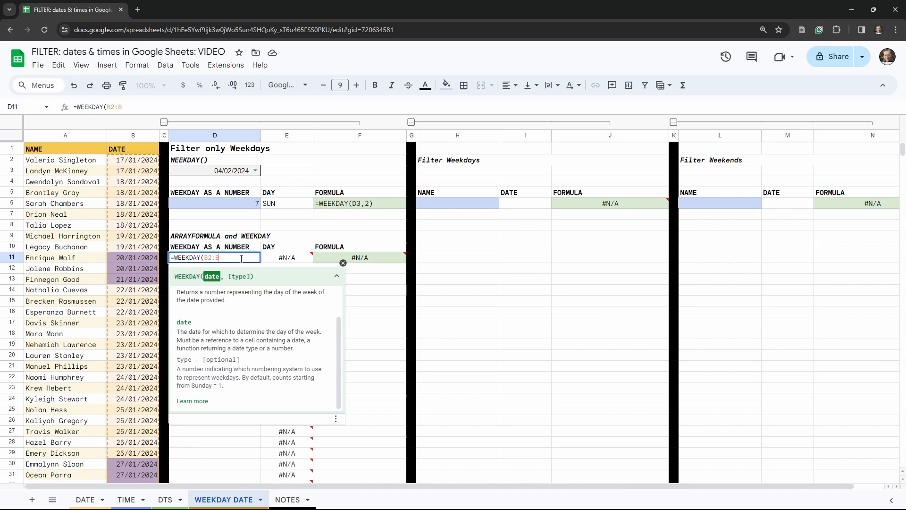
{"action": "type", "text": "94)"}
{"action": "key", "text": "Enter"}
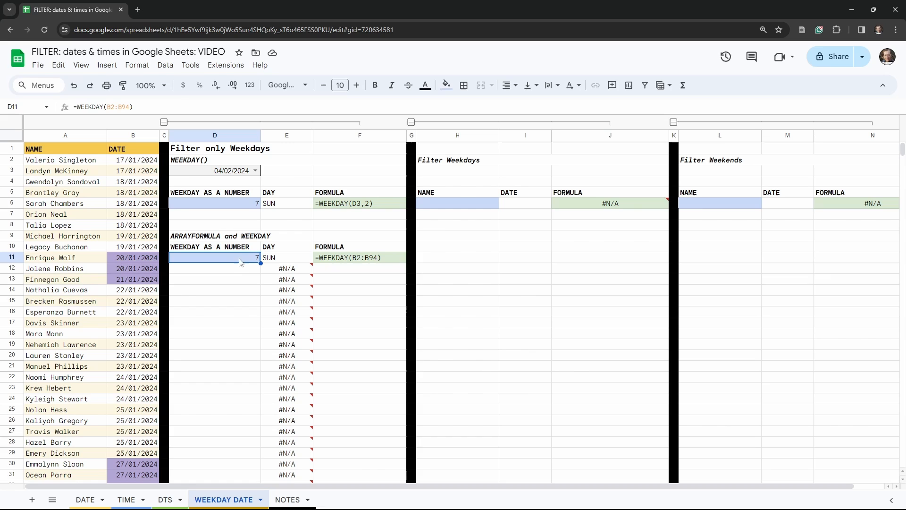
Wrap D11 as =ARRAYFORMULA(WEEKDAY(B2:B94)) to fill weekday numbers and names for every date
{"action": "double_click", "coordinate": [214, 257]}
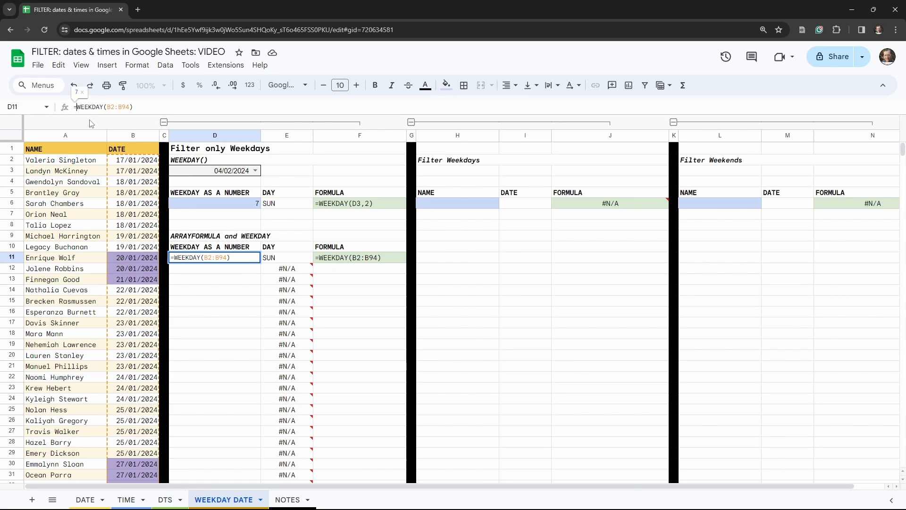
{"action": "type", "text": "A"}
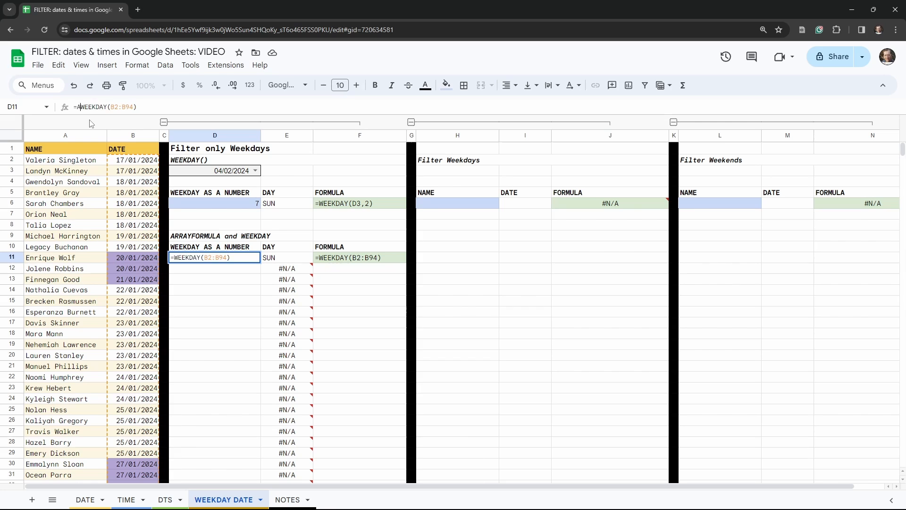
{"action": "type", "text": "ARRAYFORMULA("}
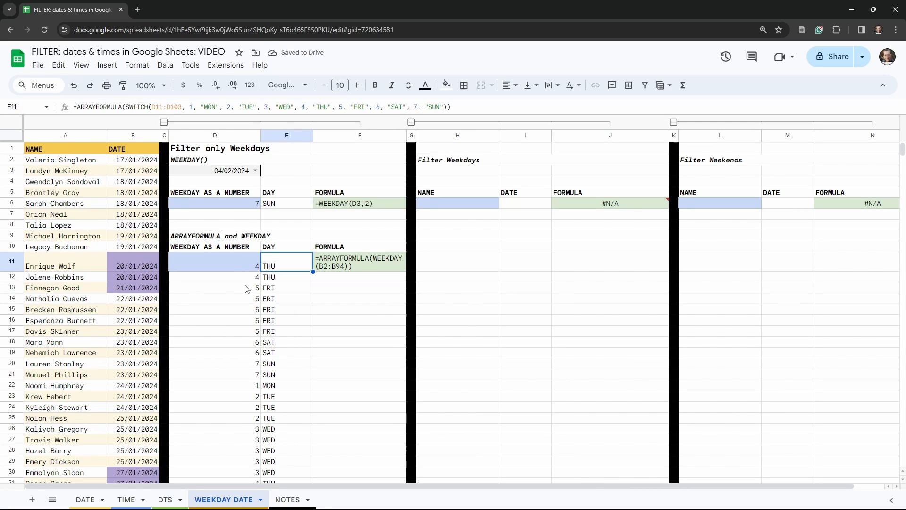
{"action": "scroll", "scroll_direction": "down", "scroll_amount": 3}
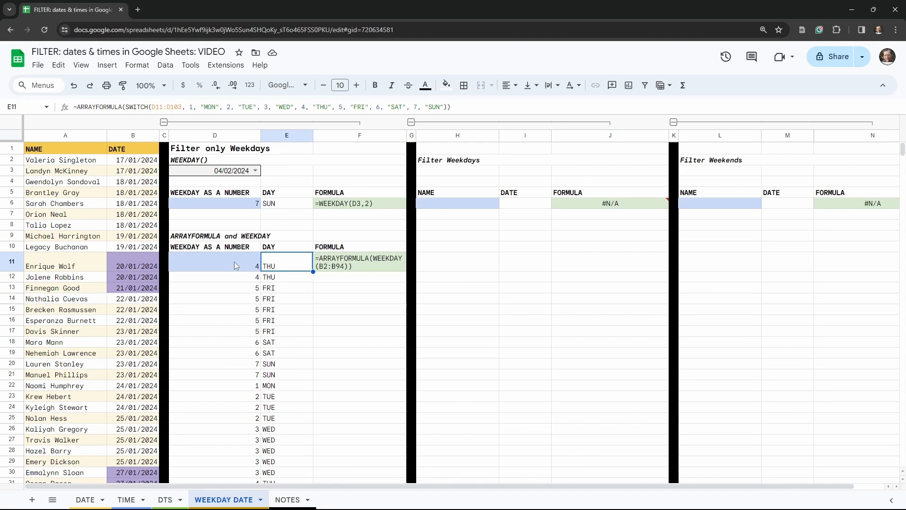
{"action": "left_click", "coordinate": [214, 265]}
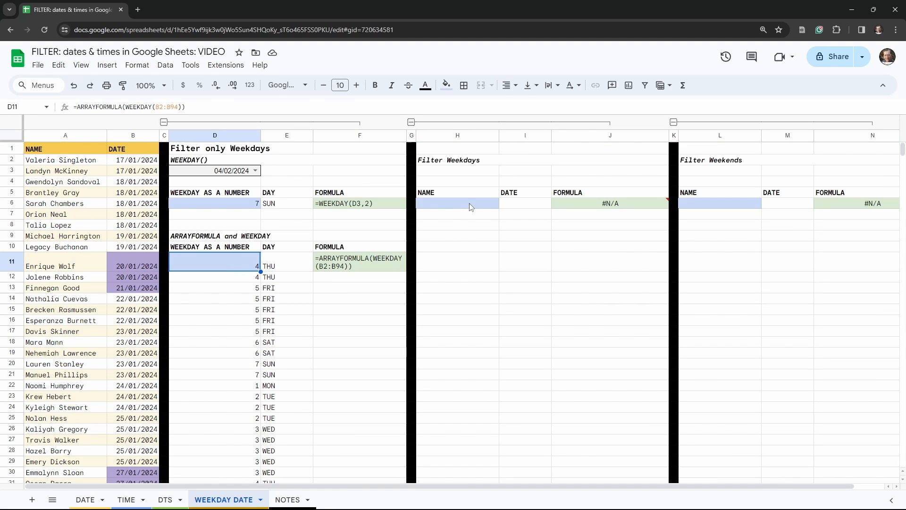
Begin =FILTER(A2:B94, in H6 under the Filter Weekdays heading
{"action": "left_click", "coordinate": [457, 203]}
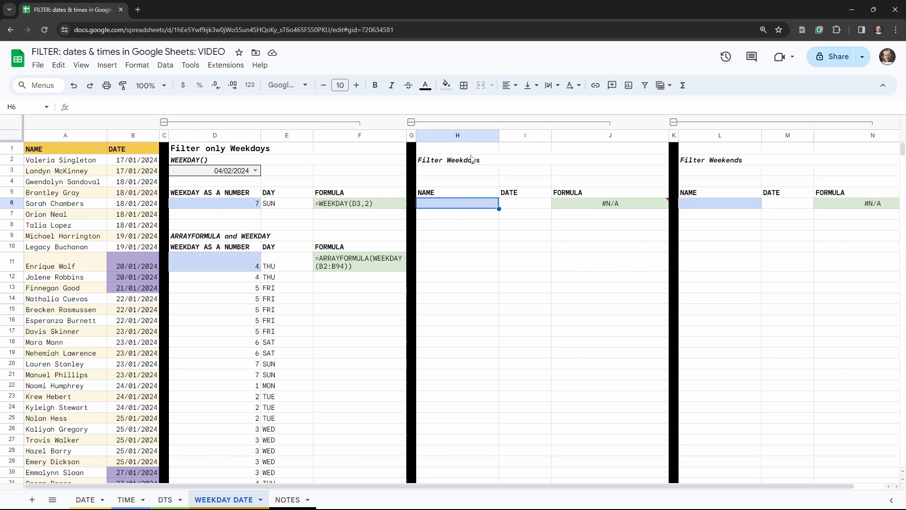
{"action": "mouse_move", "coordinate": [456, 210]}
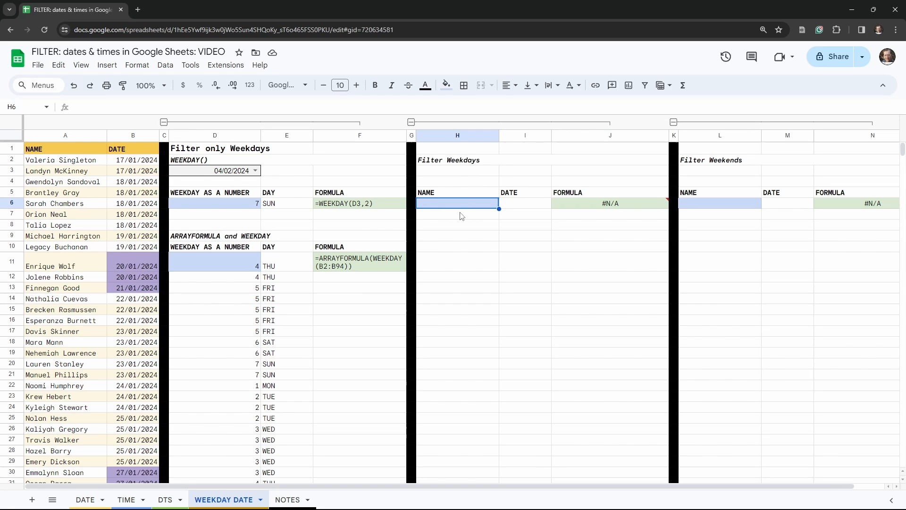
{"action": "type", "text": "=FILTER("}
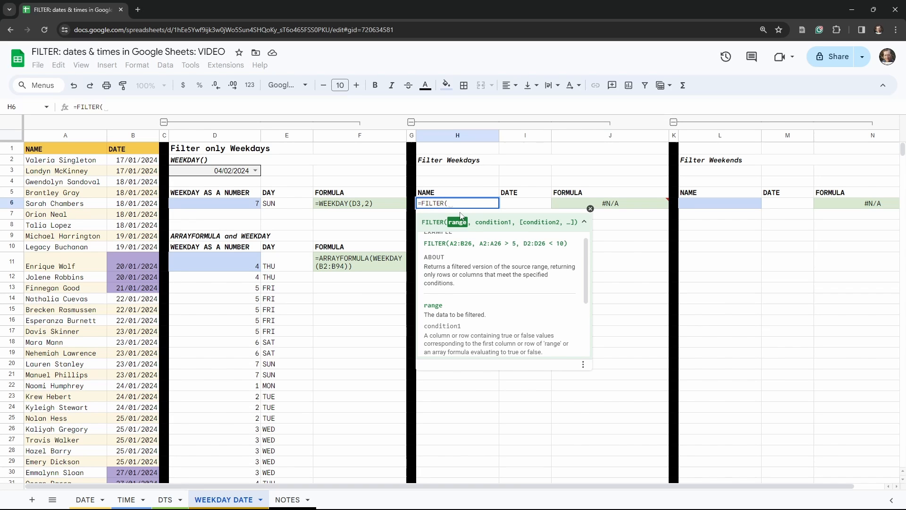
{"action": "mouse_move", "coordinate": [423, 200]}
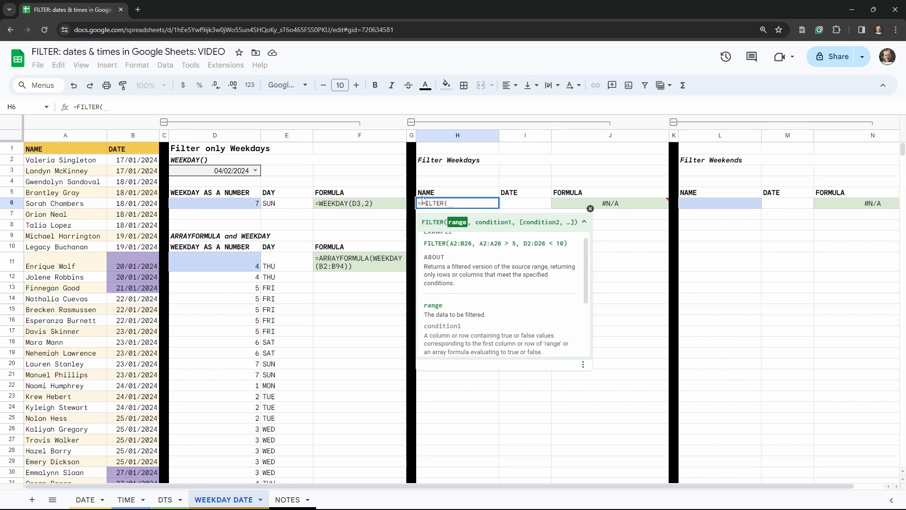
{"action": "type", "text": "A2:"}
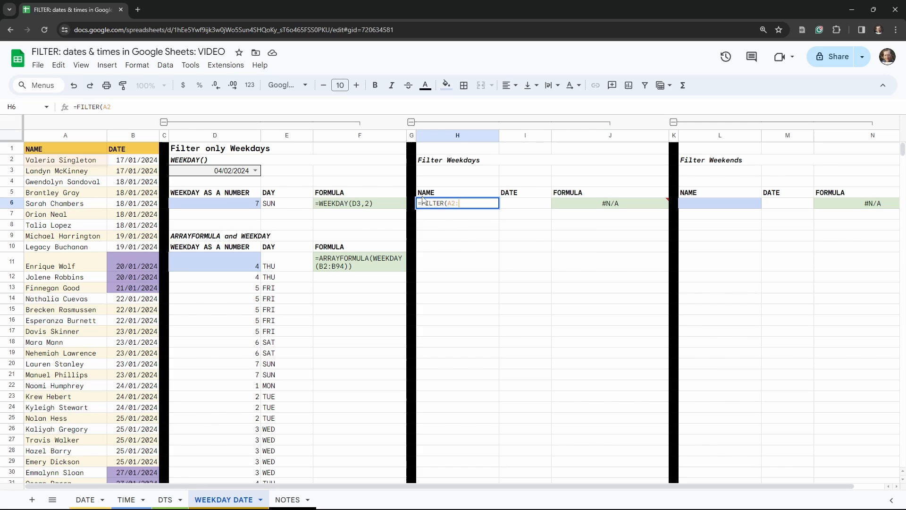
{"action": "type", "text": "b94"}
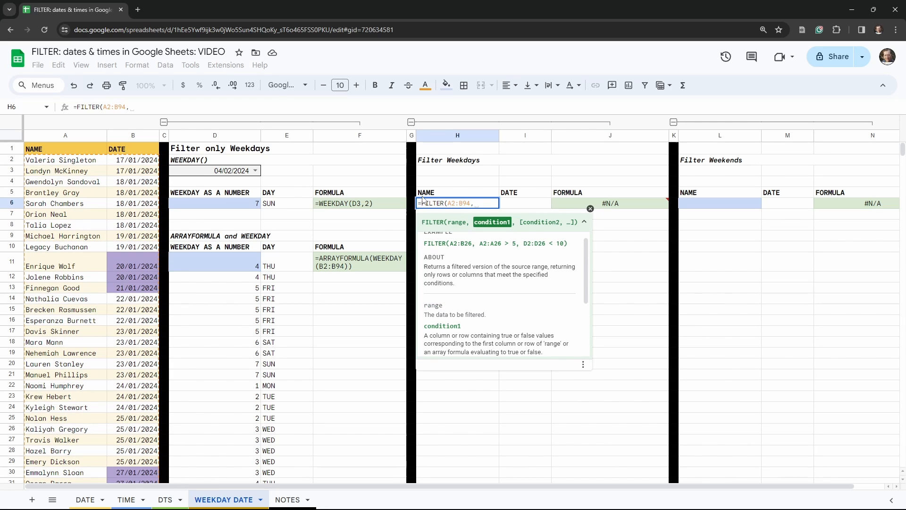
{"action": "mouse_move", "coordinate": [232, 269]}
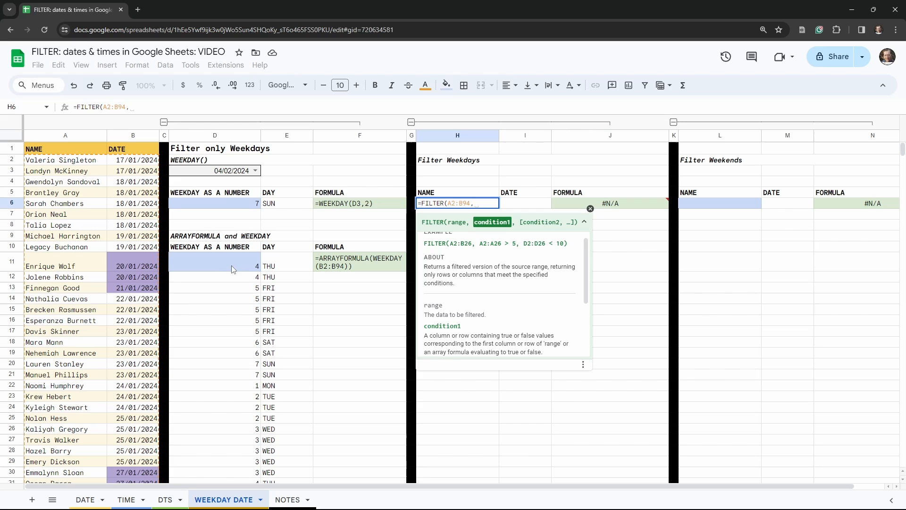
{"action": "mouse_move", "coordinate": [241, 270]}
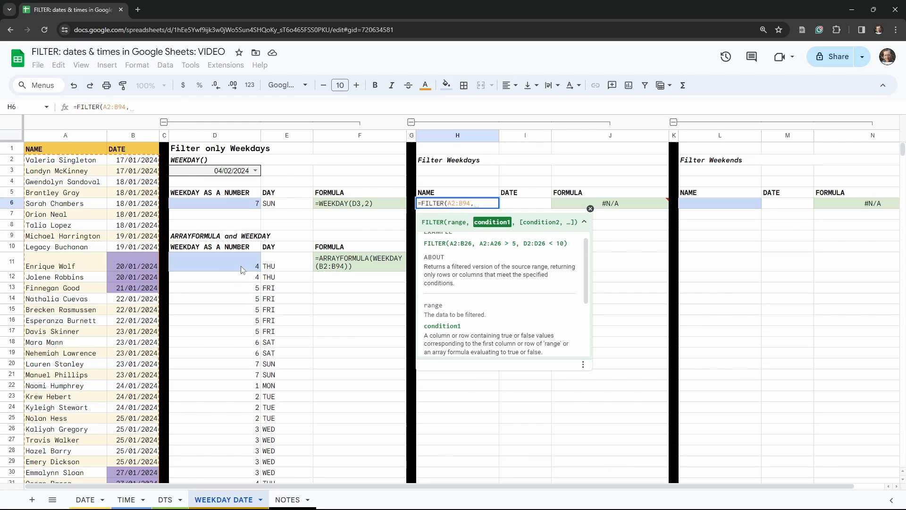
{"action": "mouse_move", "coordinate": [276, 269]}
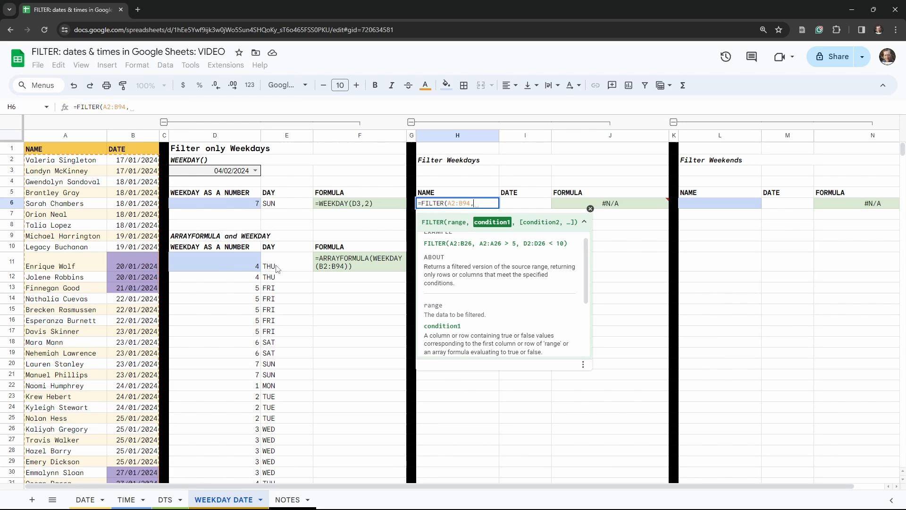
Complete the condition ARRAYFORMULA(WEEKDAY(B2:B94,2)) < 6 to keep weekday rows only
{"action": "type", "text": "ARRAYF"}
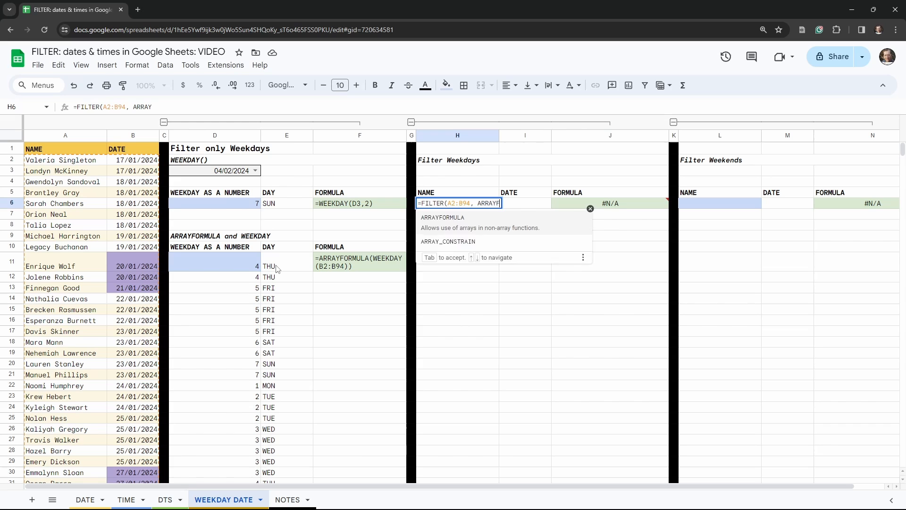
{"action": "key", "text": "Tab"}
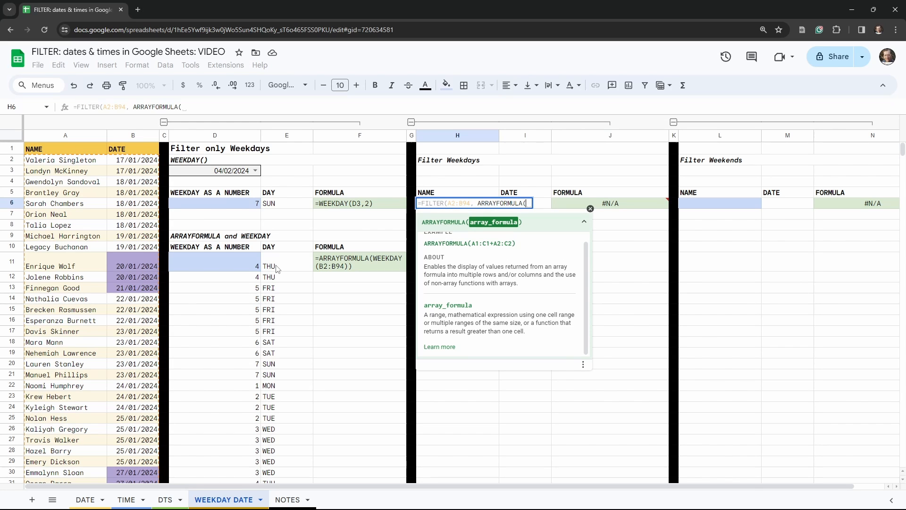
{"action": "type", "text": "WEEKDAY("}
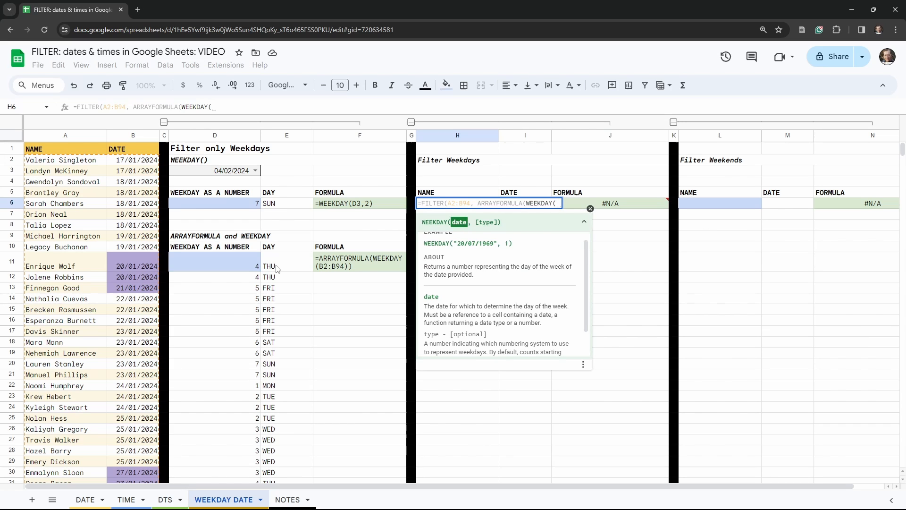
{"action": "type", "text": "B"}
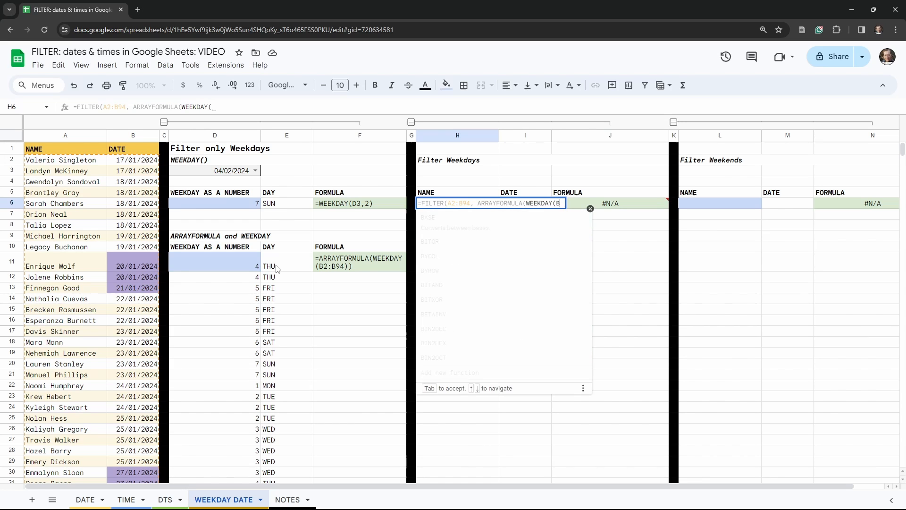
{"action": "type", "text": "2:B94"}
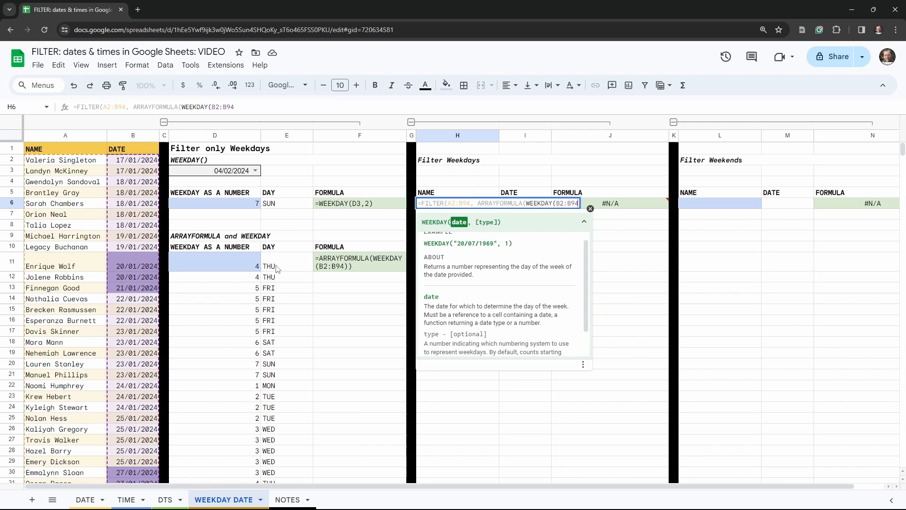
{"action": "type", "text": ","}
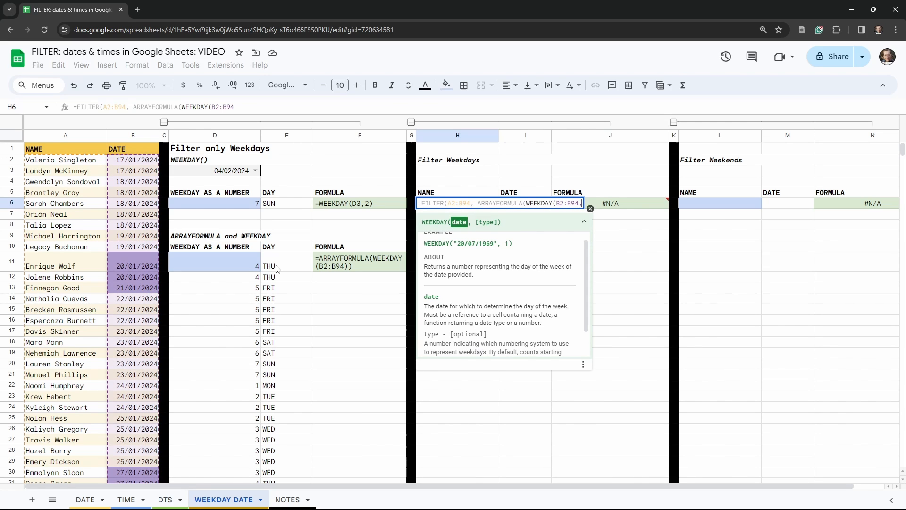
{"action": "type", "text": "2))"}
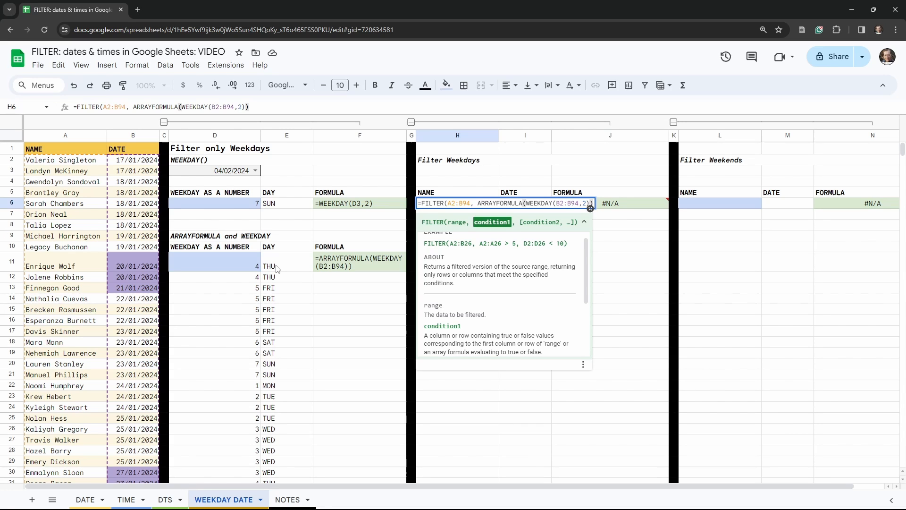
{"action": "type", "text": "<"}
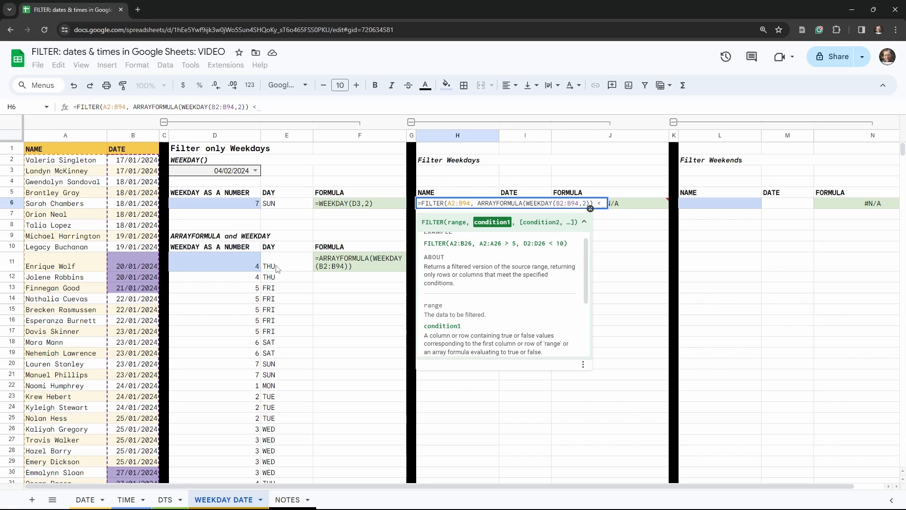
{"action": "type", "text": "6)"}
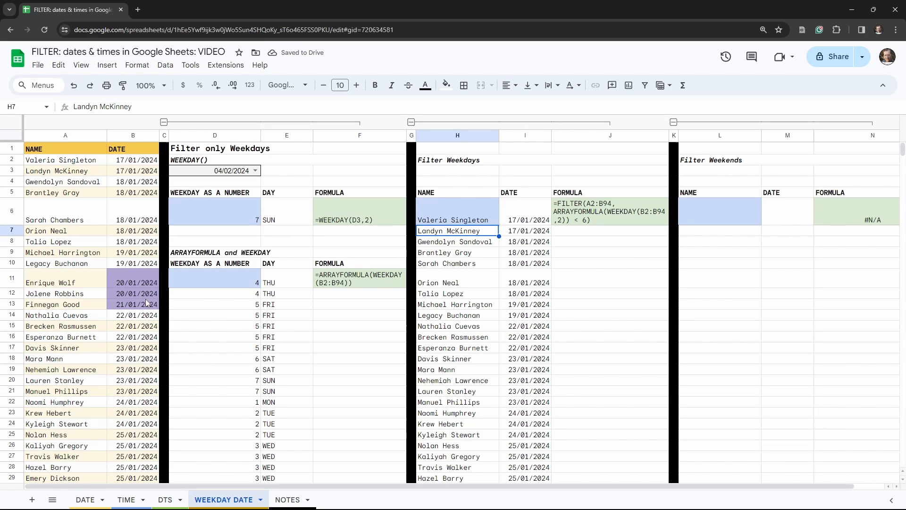
{"action": "mouse_move", "coordinate": [134, 313]}
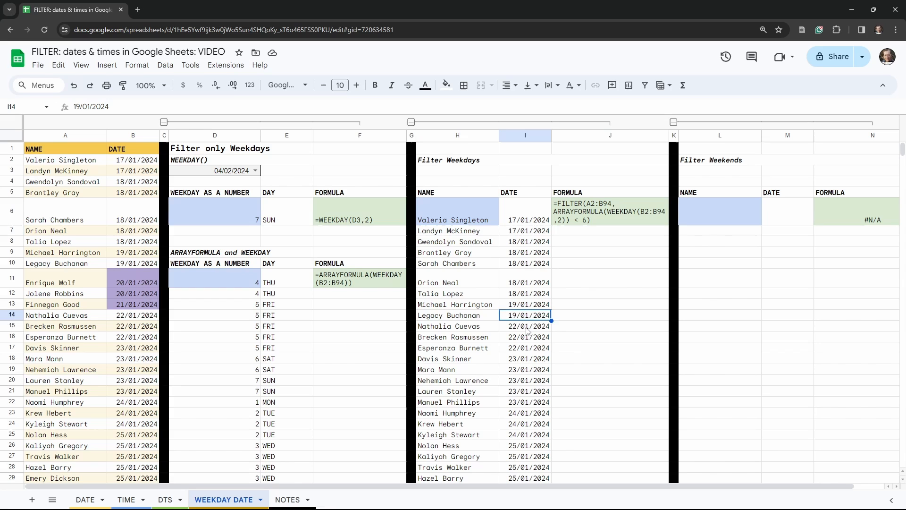
{"action": "scroll", "scroll_direction": "down", "scroll_amount": 3}
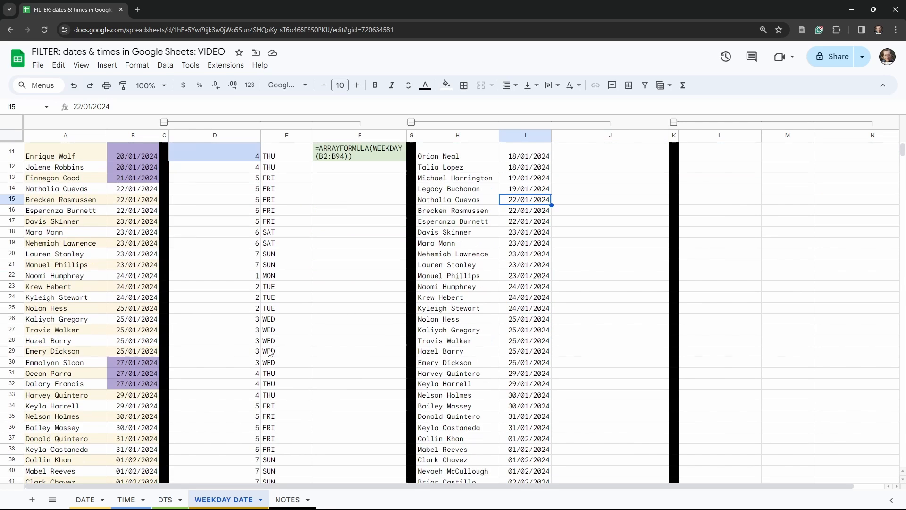
{"action": "mouse_move", "coordinate": [523, 334]}
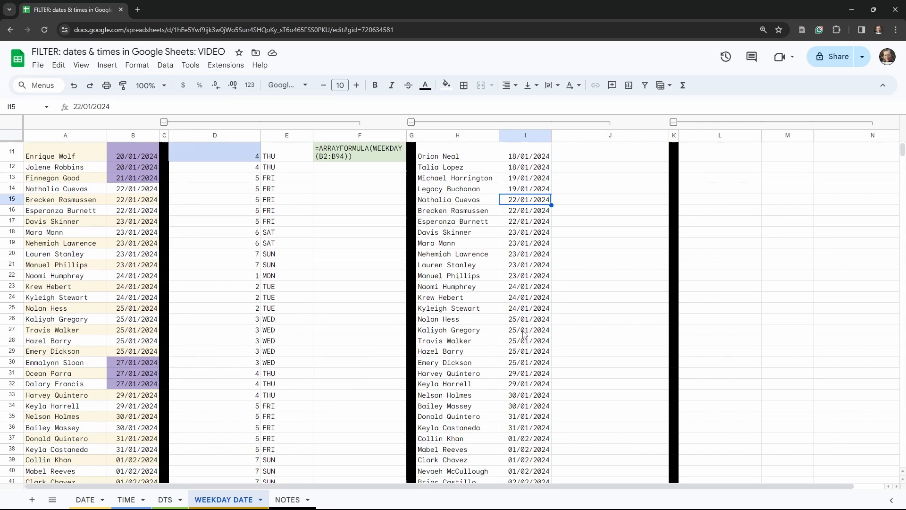
{"action": "left_click", "coordinate": [525, 373]}
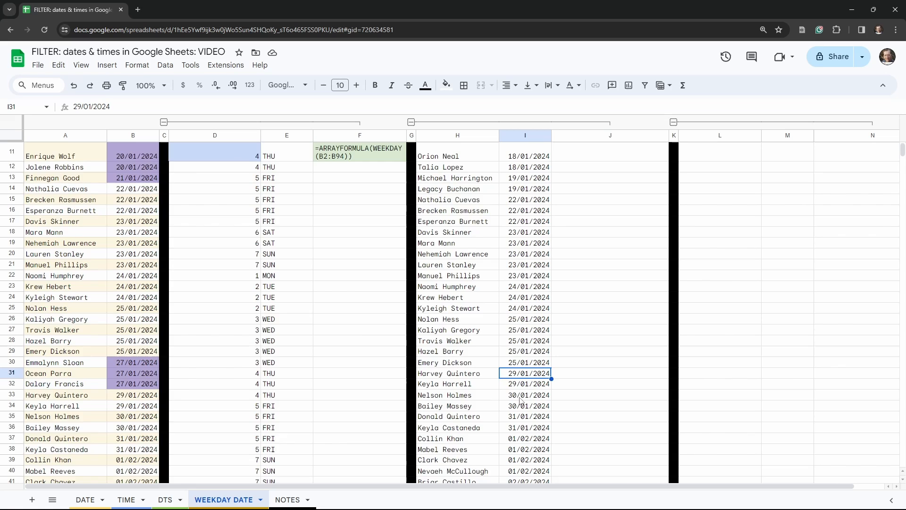
{"action": "scroll", "scroll_direction": "down", "scroll_amount": 3}
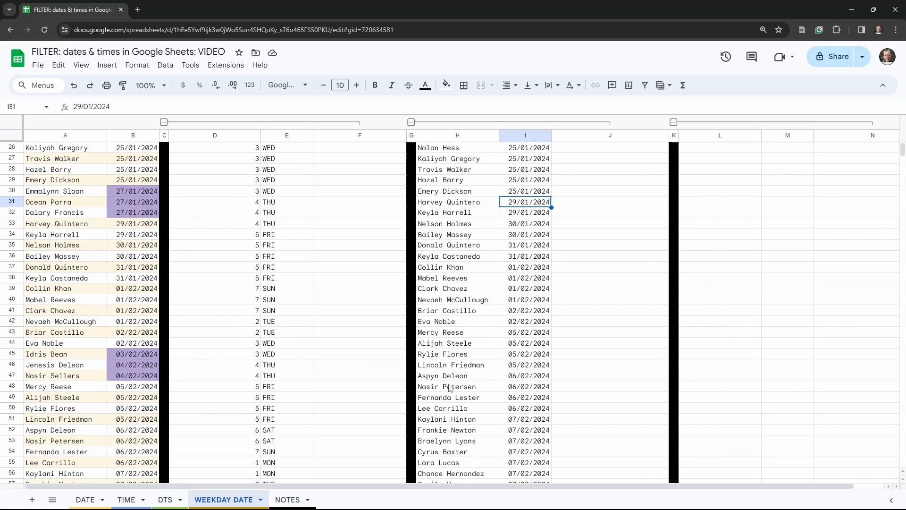
{"action": "mouse_move", "coordinate": [483, 346]}
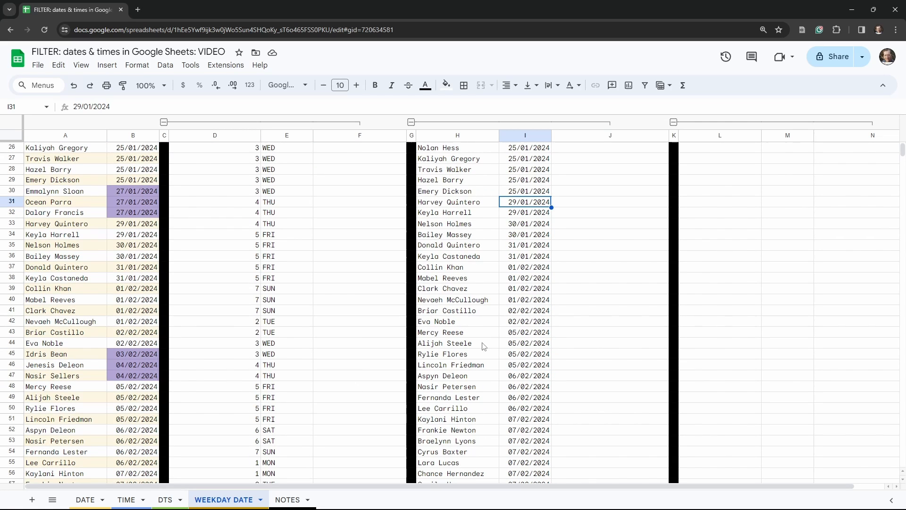
{"action": "scroll", "scroll_direction": "down", "scroll_amount": 3}
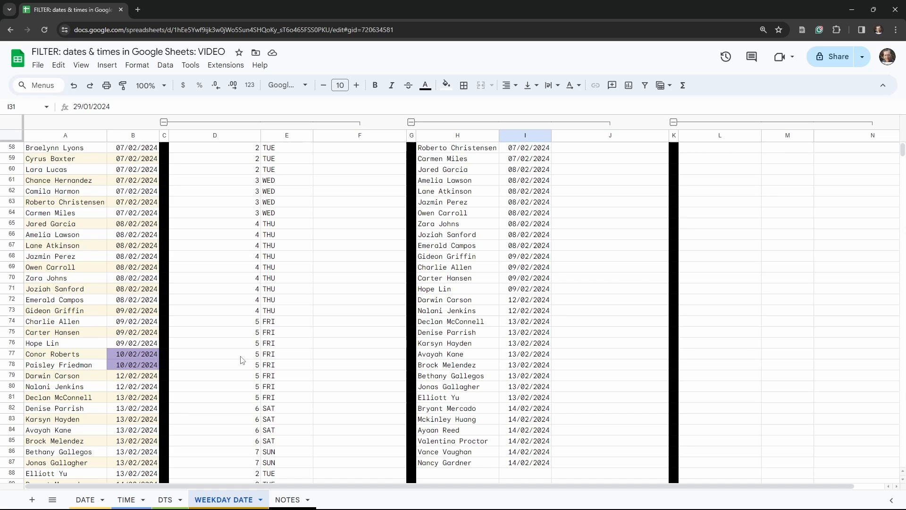
{"action": "mouse_move", "coordinate": [524, 290]}
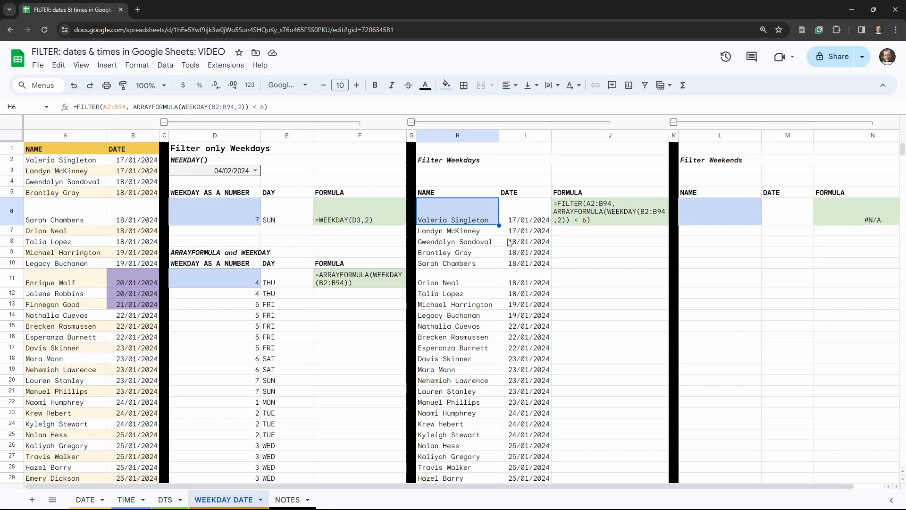
{"action": "mouse_move", "coordinate": [531, 231]}
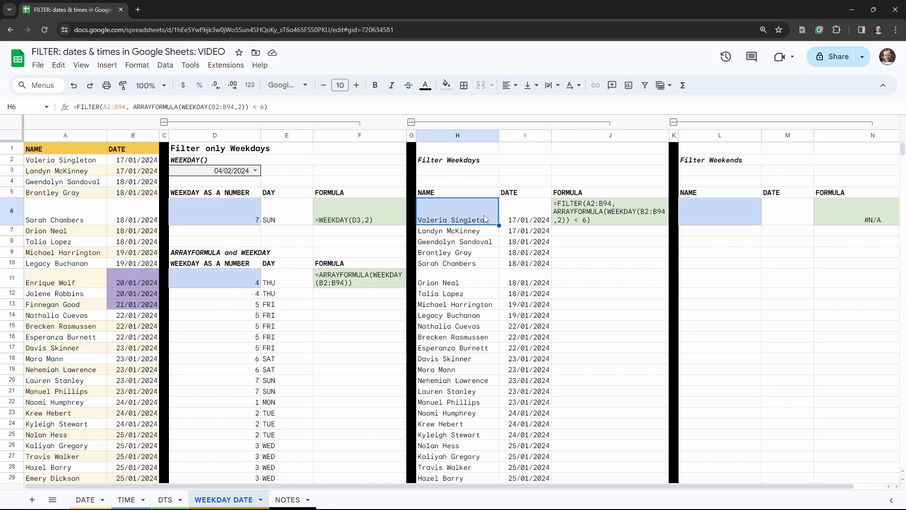
{"action": "double_click", "coordinate": [457, 220]}
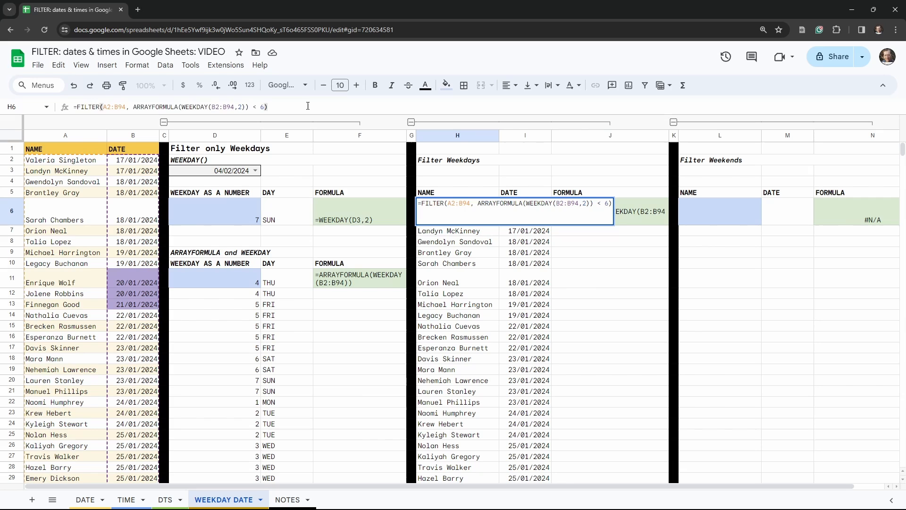
{"action": "triple_click", "coordinate": [171, 107]}
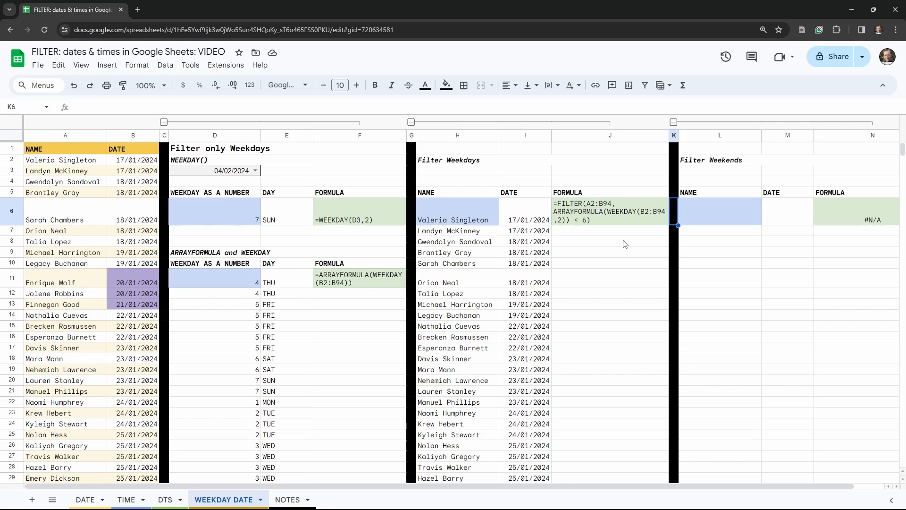
Enter FILTER(A2:B94, ARRAYFORMULA(WEEKDAY(B2:B94,2)) > 5) in L6 to list weekend rows
{"action": "left_click", "coordinate": [719, 210]}
{"action": "type", "text": "=FILTER(A2:B94, ARRAYFORMULA(WEEKDAY(B2:B94,2)) > )"}
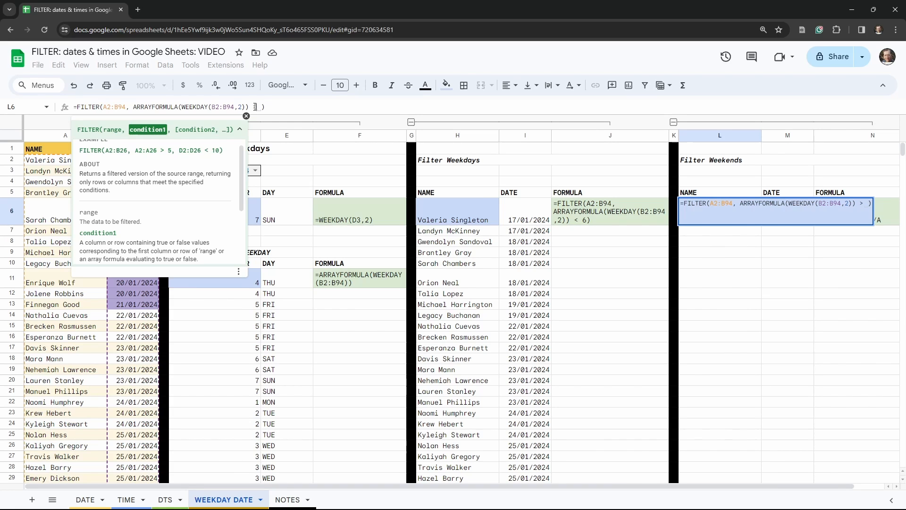
{"action": "type", "text": "5"}
{"action": "key", "text": "Enter"}
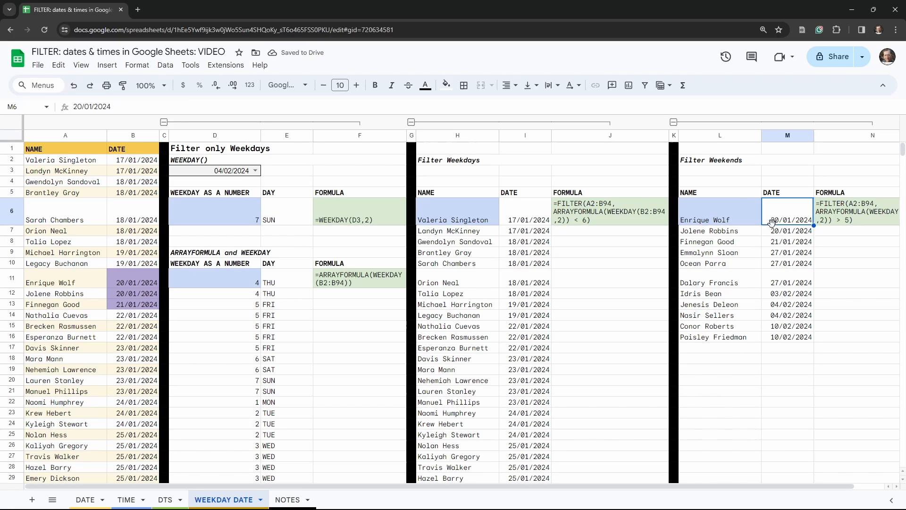
{"action": "scroll", "scroll_direction": "down", "scroll_amount": 3}
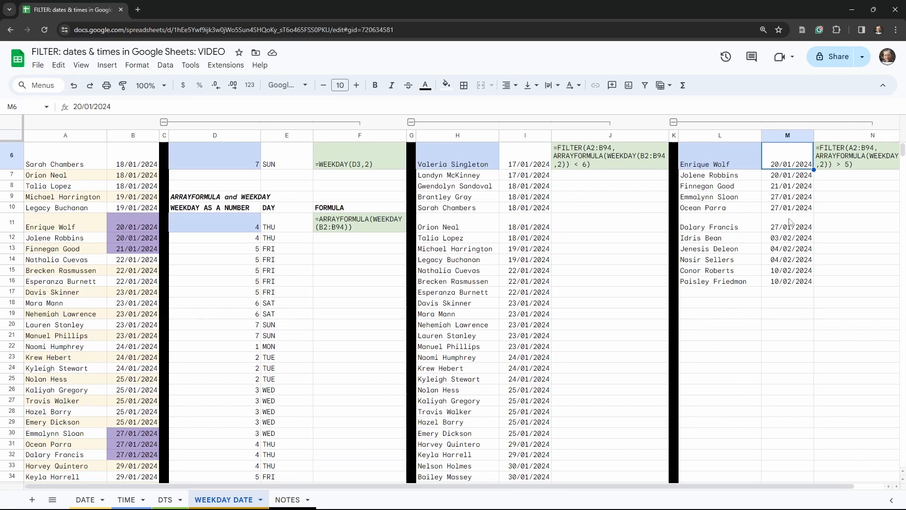
{"action": "mouse_move", "coordinate": [786, 261]}
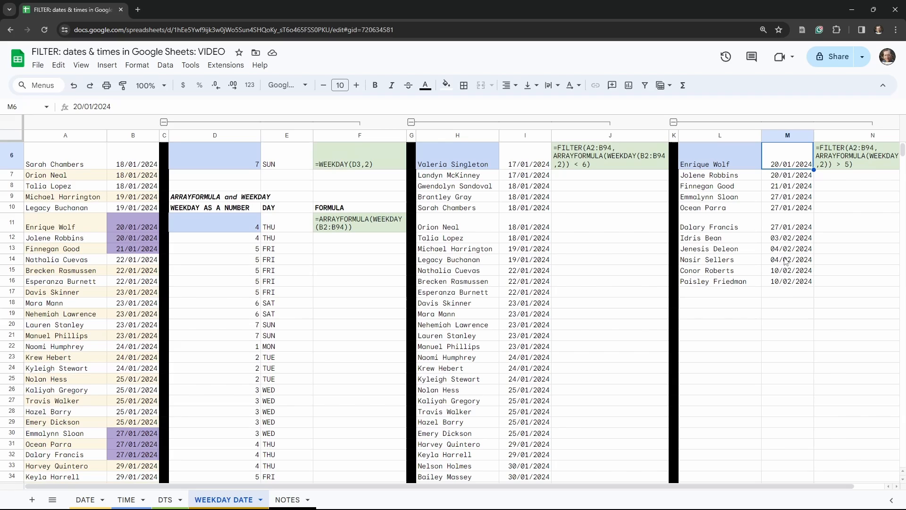
{"action": "mouse_move", "coordinate": [532, 342]}
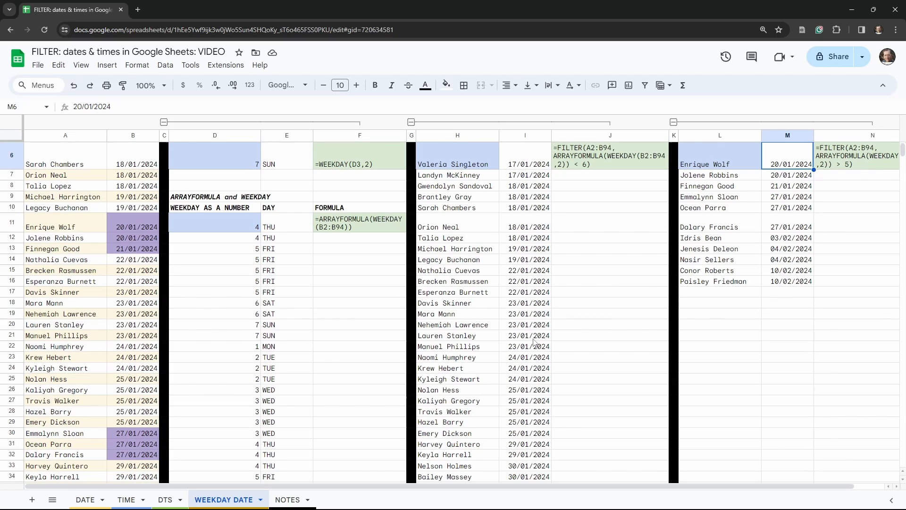
{"action": "scroll", "scroll_direction": "down", "scroll_amount": 3}
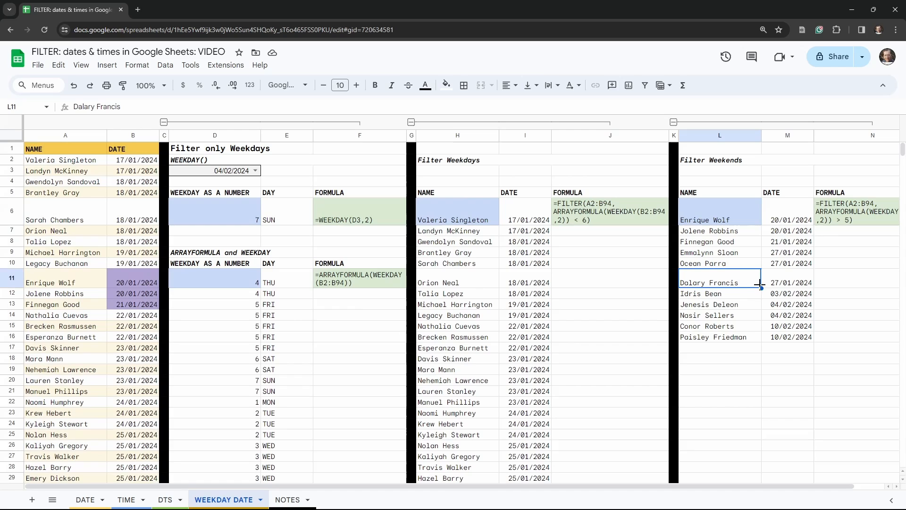
{"action": "mouse_move", "coordinate": [460, 292]}
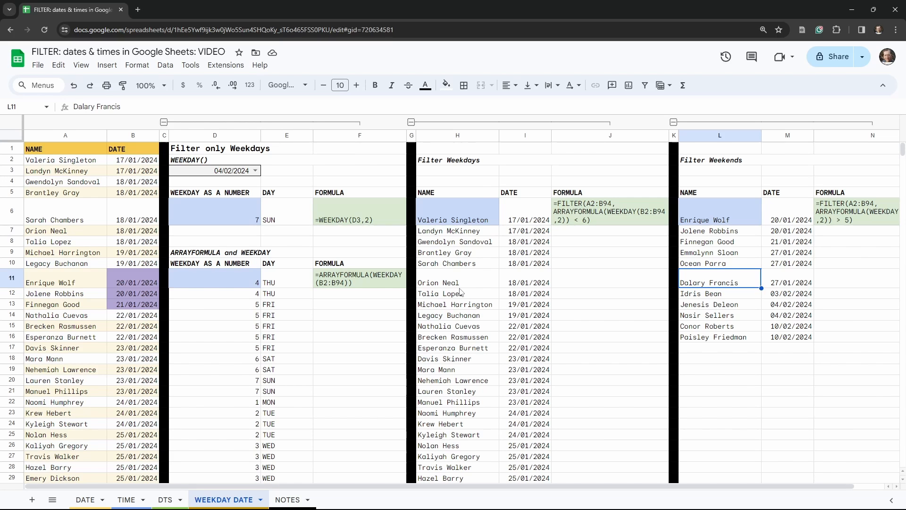
{"action": "mouse_move", "coordinate": [585, 294]}
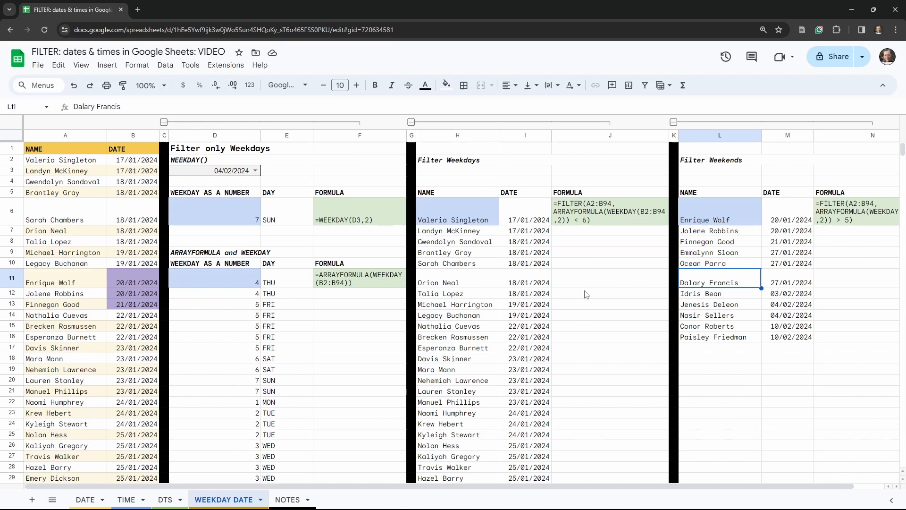